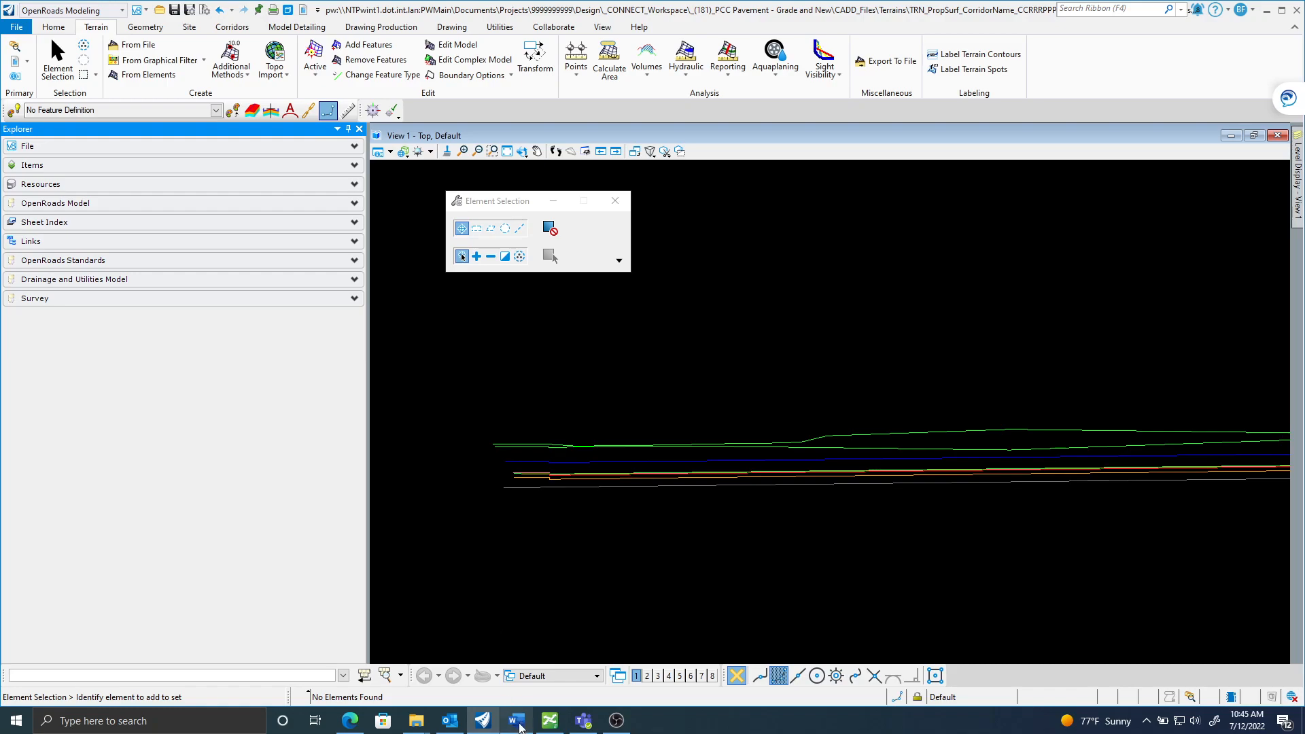
# Show the EFiles.docx page on the TRN_PropSurf proposed terrain deliverable in Word.
pyautogui.click(515, 720)
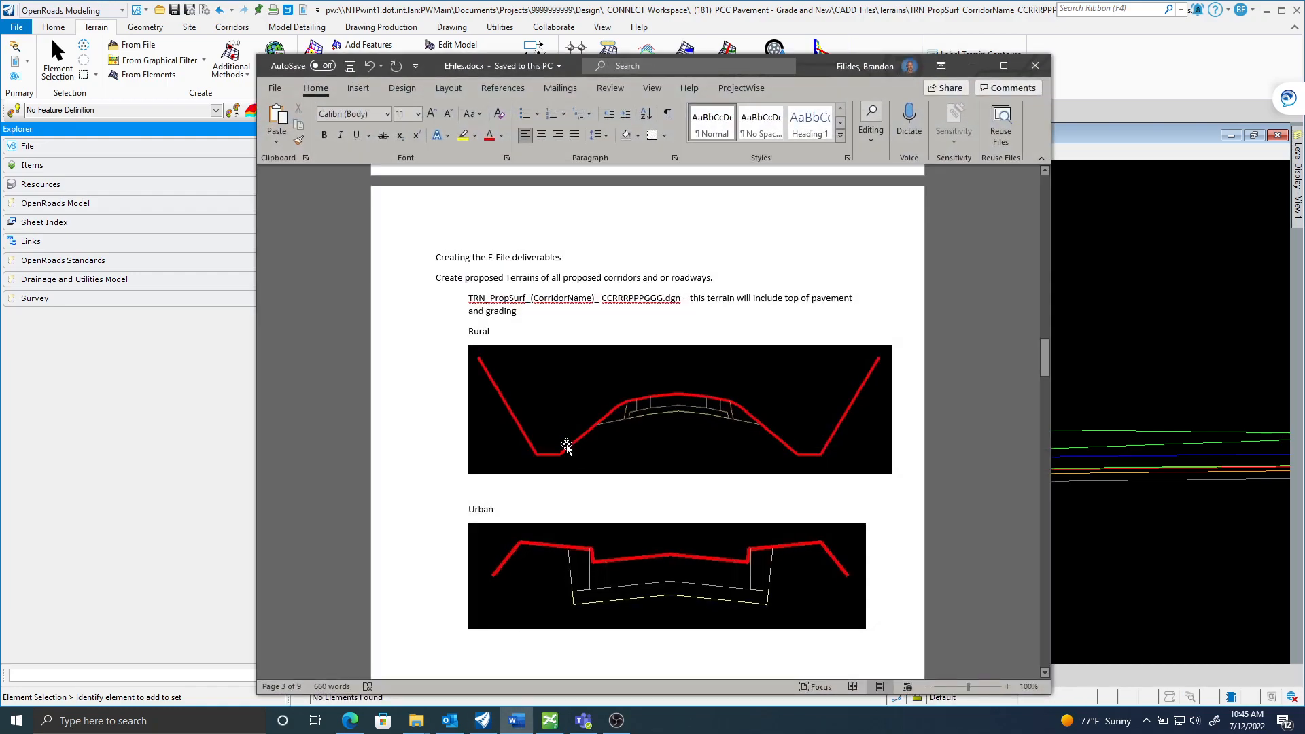
pyautogui.moveTo(471, 339)
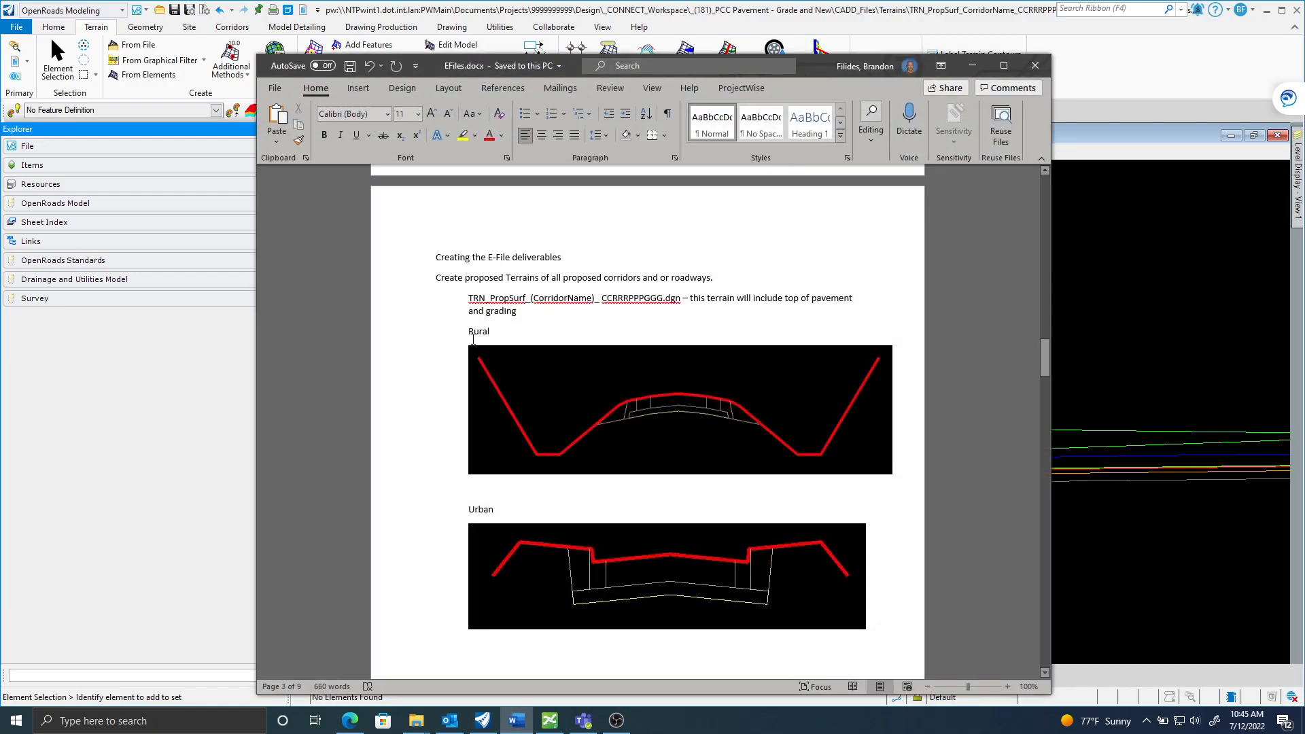
pyautogui.moveTo(522, 437)
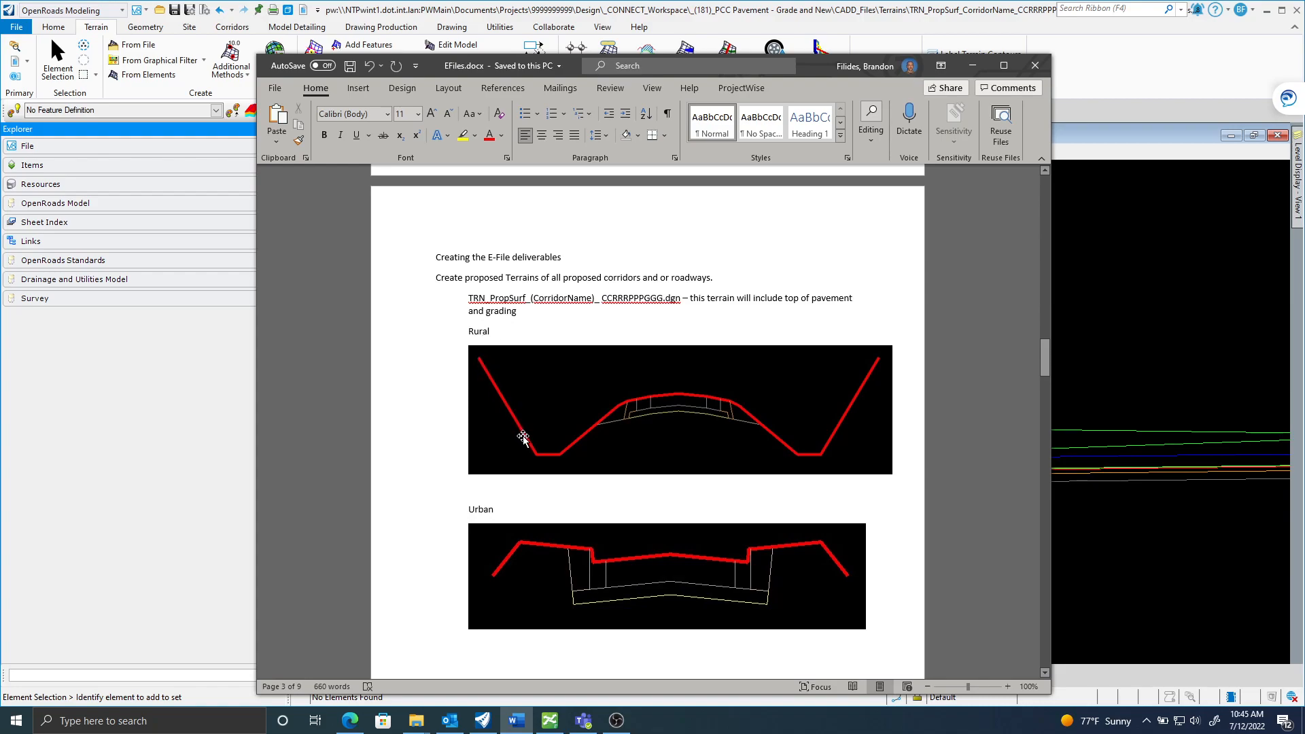
pyautogui.moveTo(697, 398)
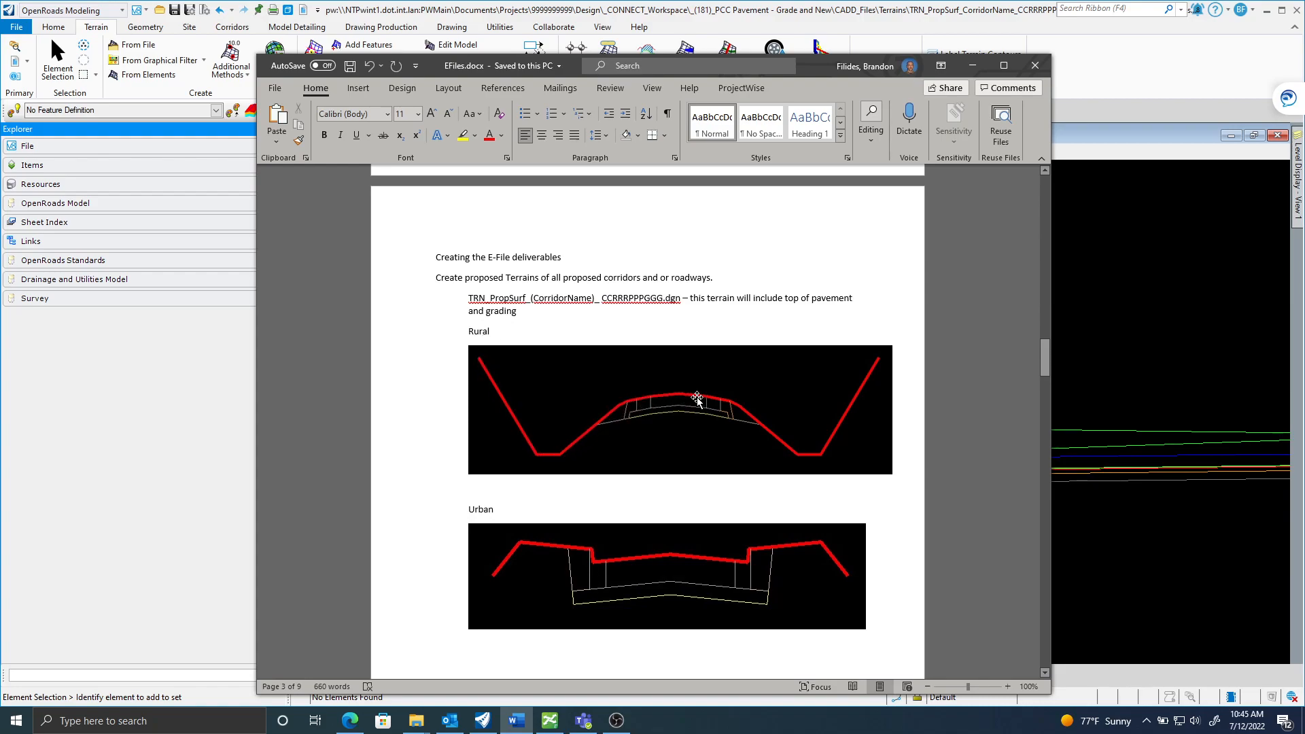
pyautogui.moveTo(875, 367)
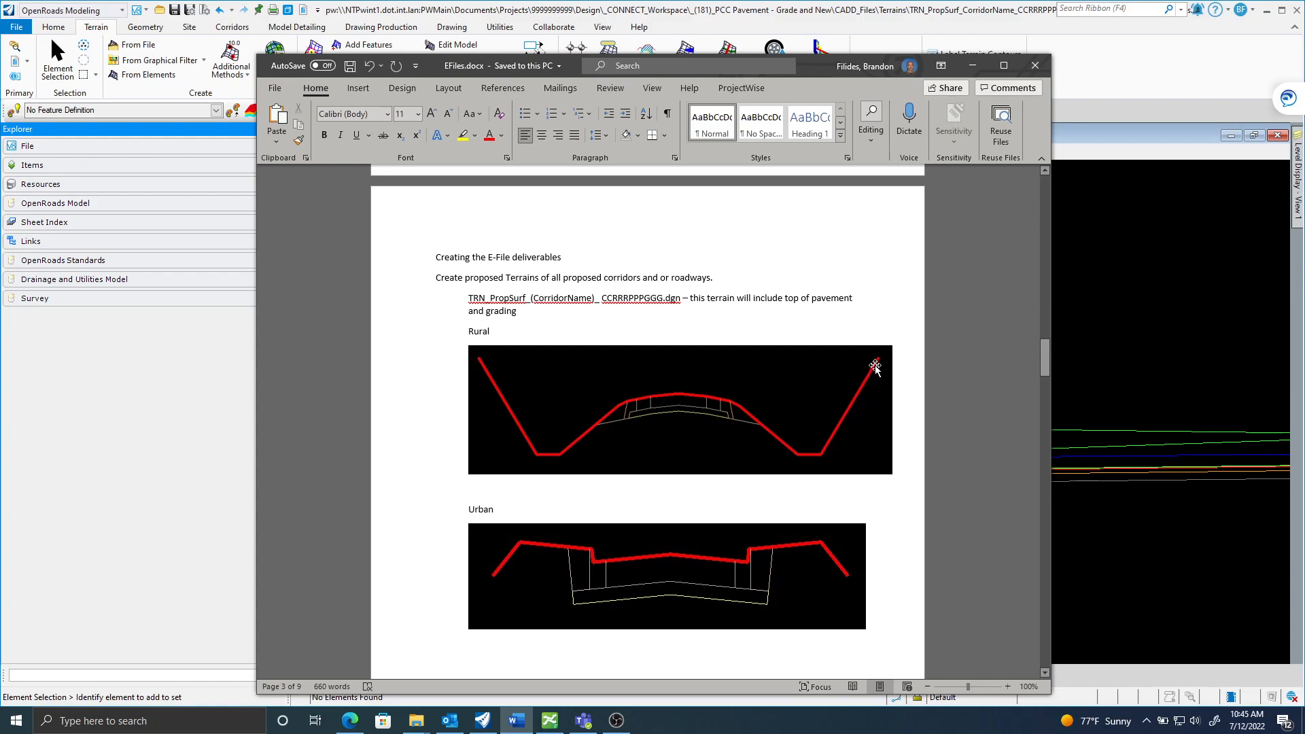
pyautogui.moveTo(682, 558)
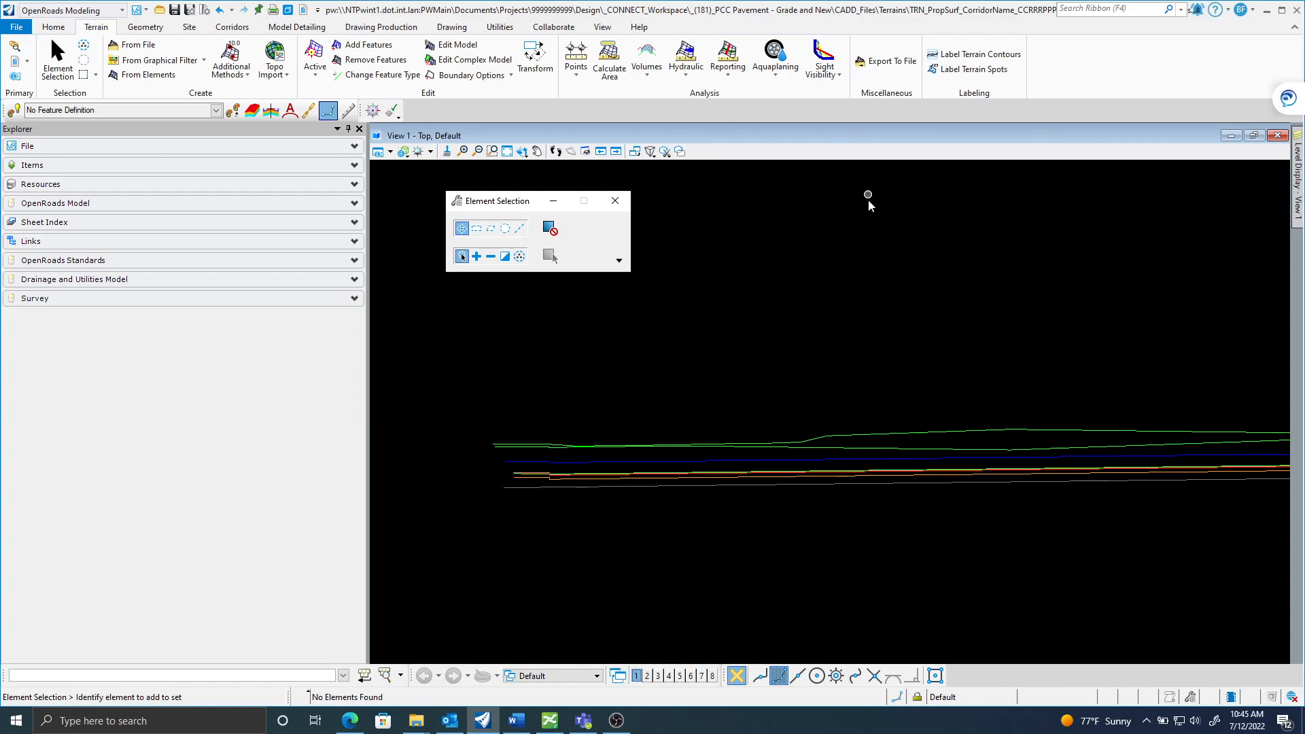
pyautogui.moveTo(839, 233)
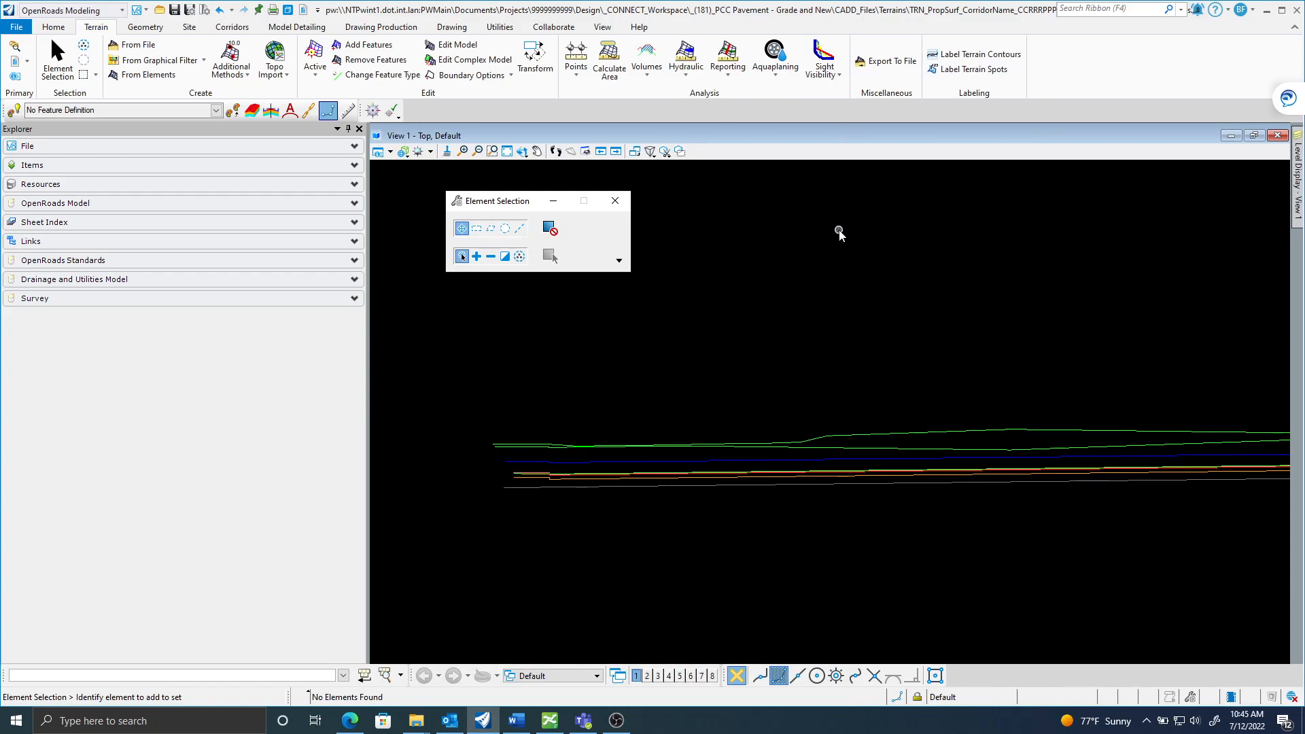
pyautogui.moveTo(827, 264)
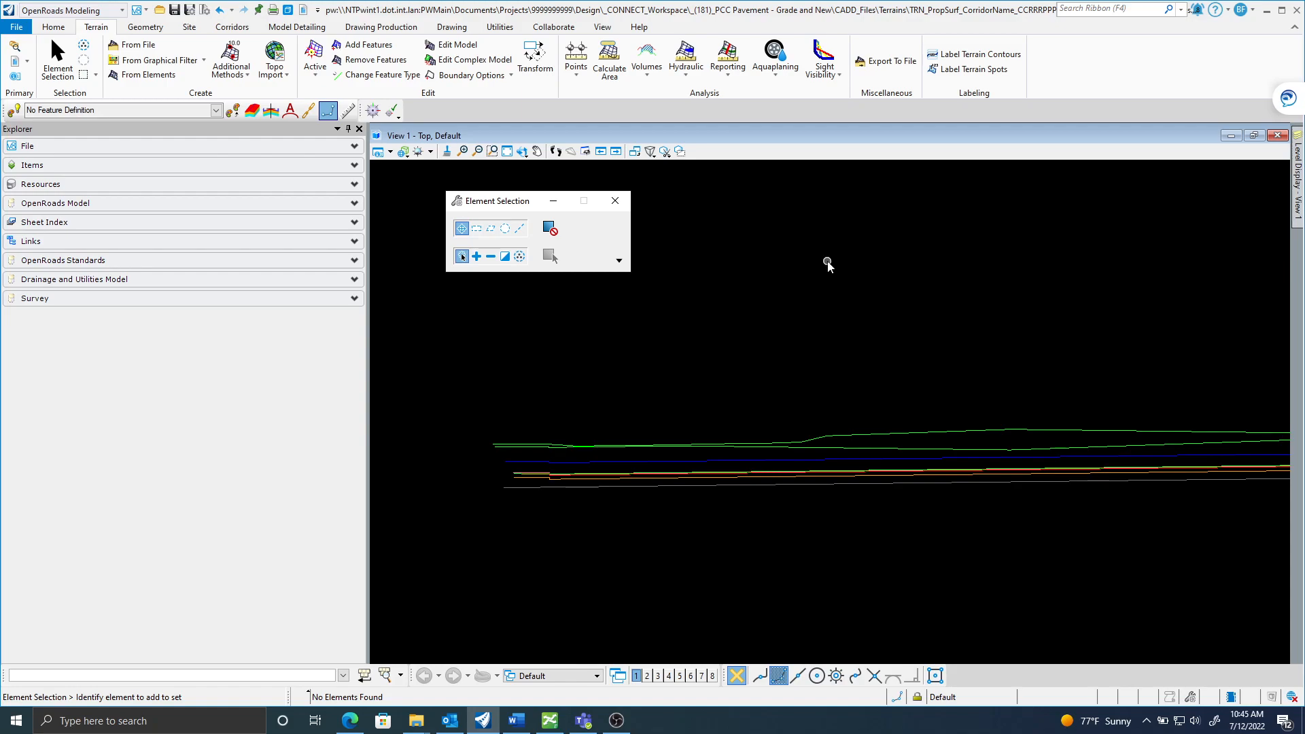
pyautogui.moveTo(797, 276)
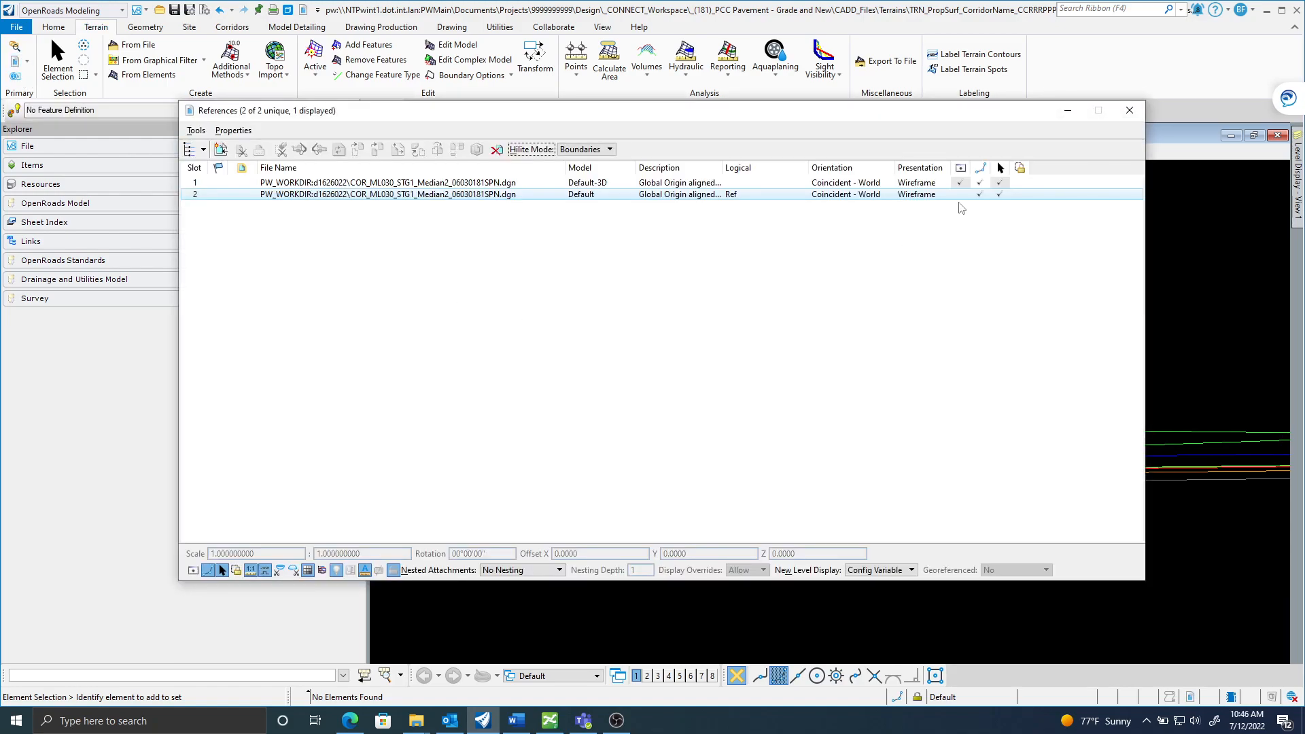
pyautogui.click(1130, 110)
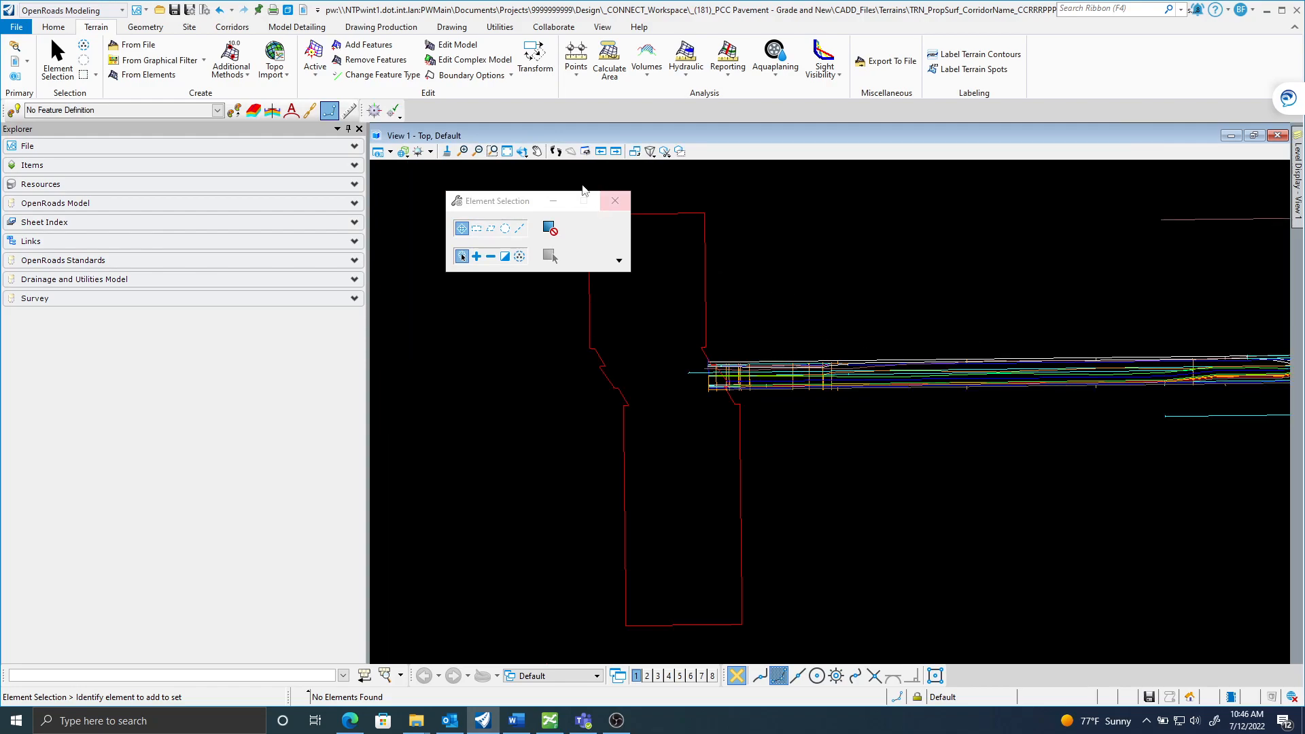
pyautogui.click(523, 151)
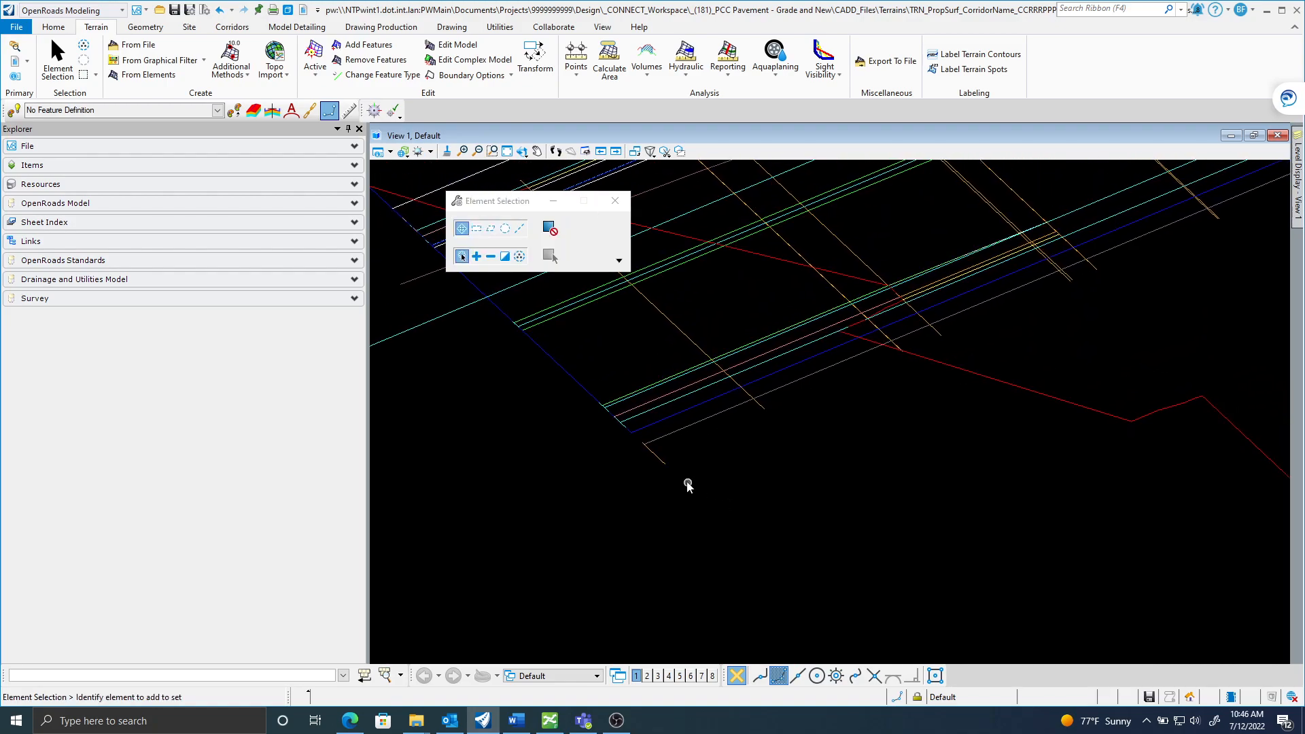
pyautogui.click(660, 457)
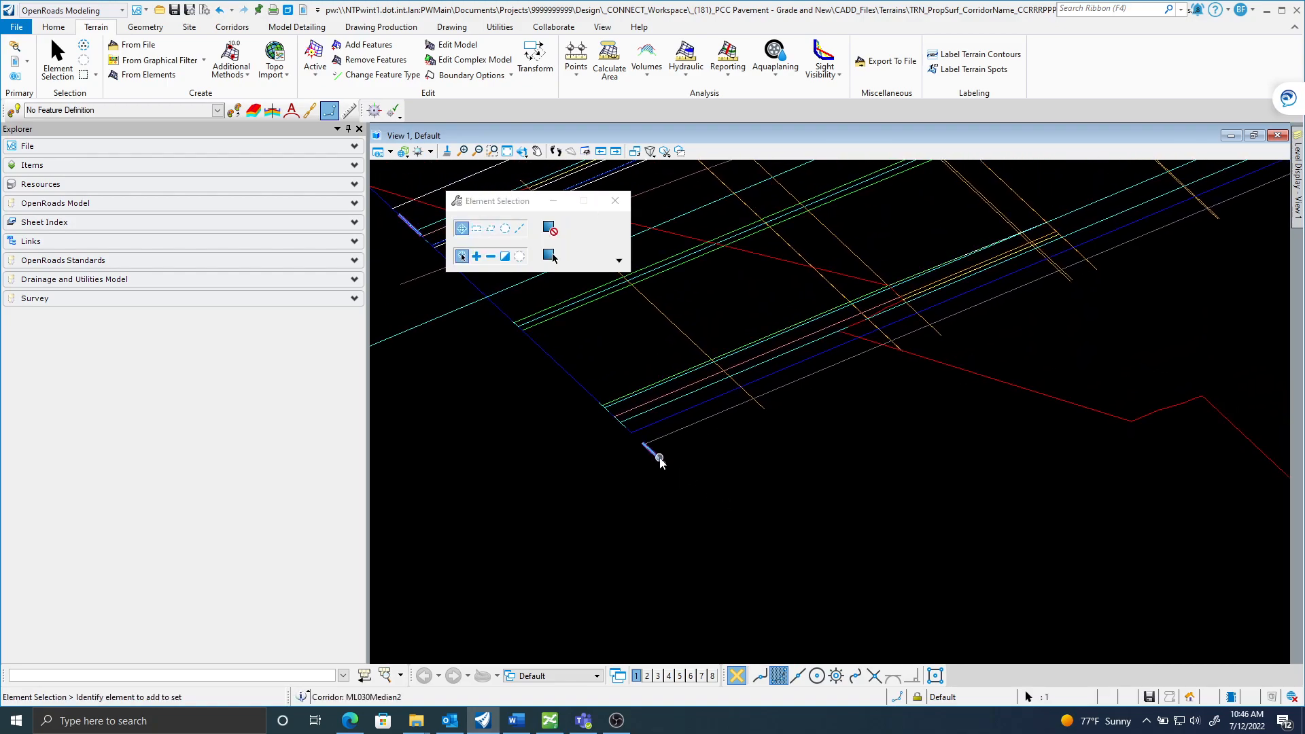
pyautogui.click(658, 457)
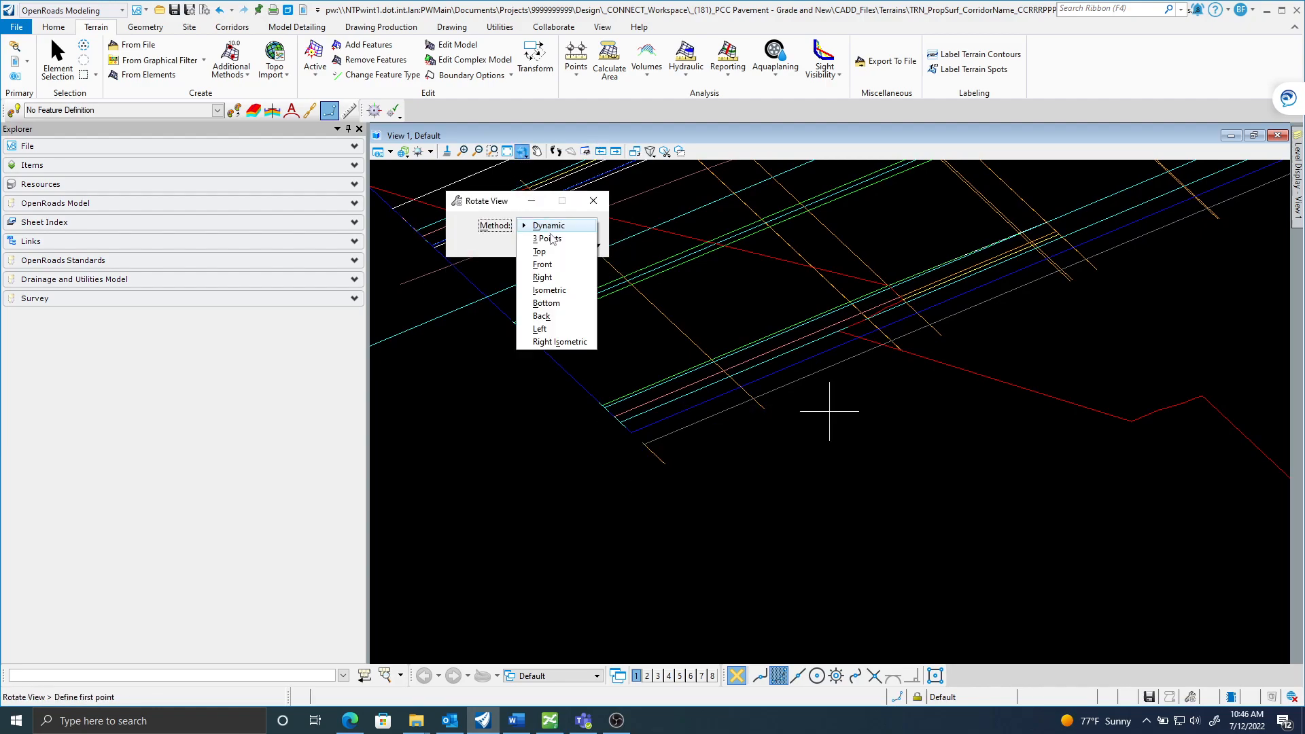
pyautogui.click(538, 252)
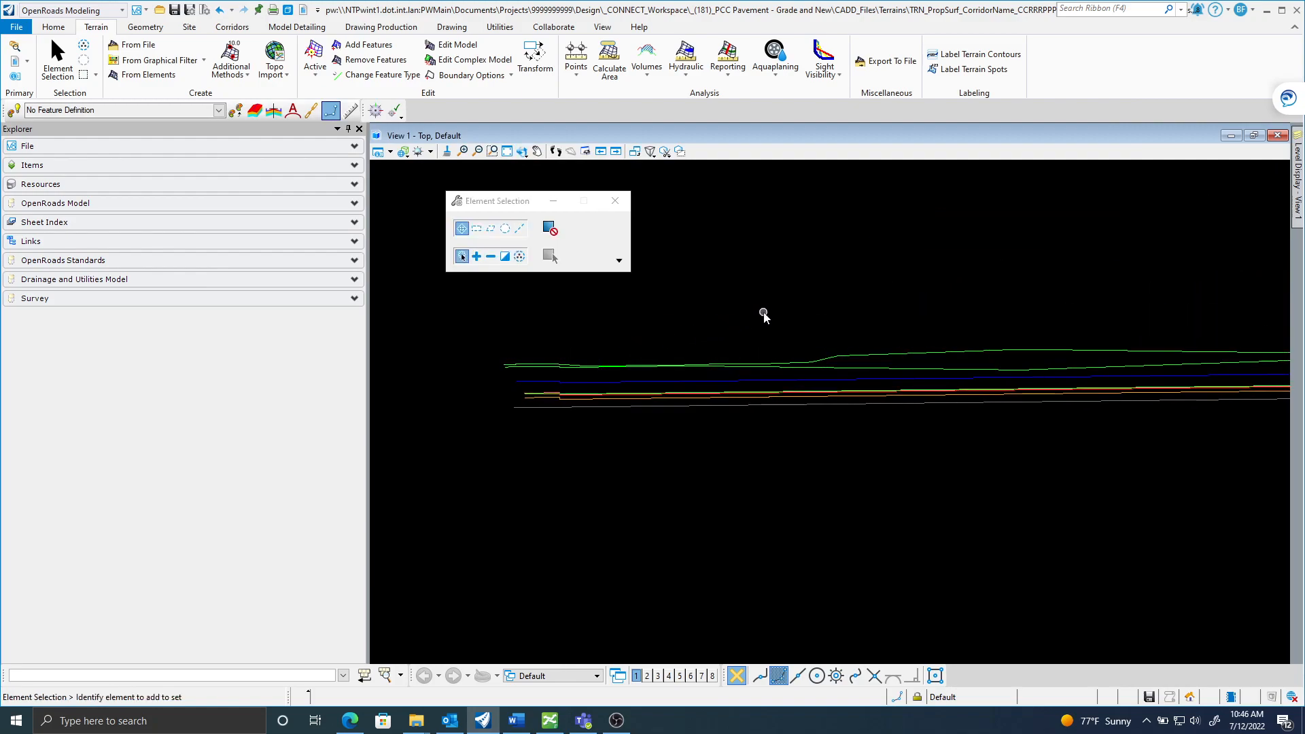
pyautogui.moveTo(402, 233)
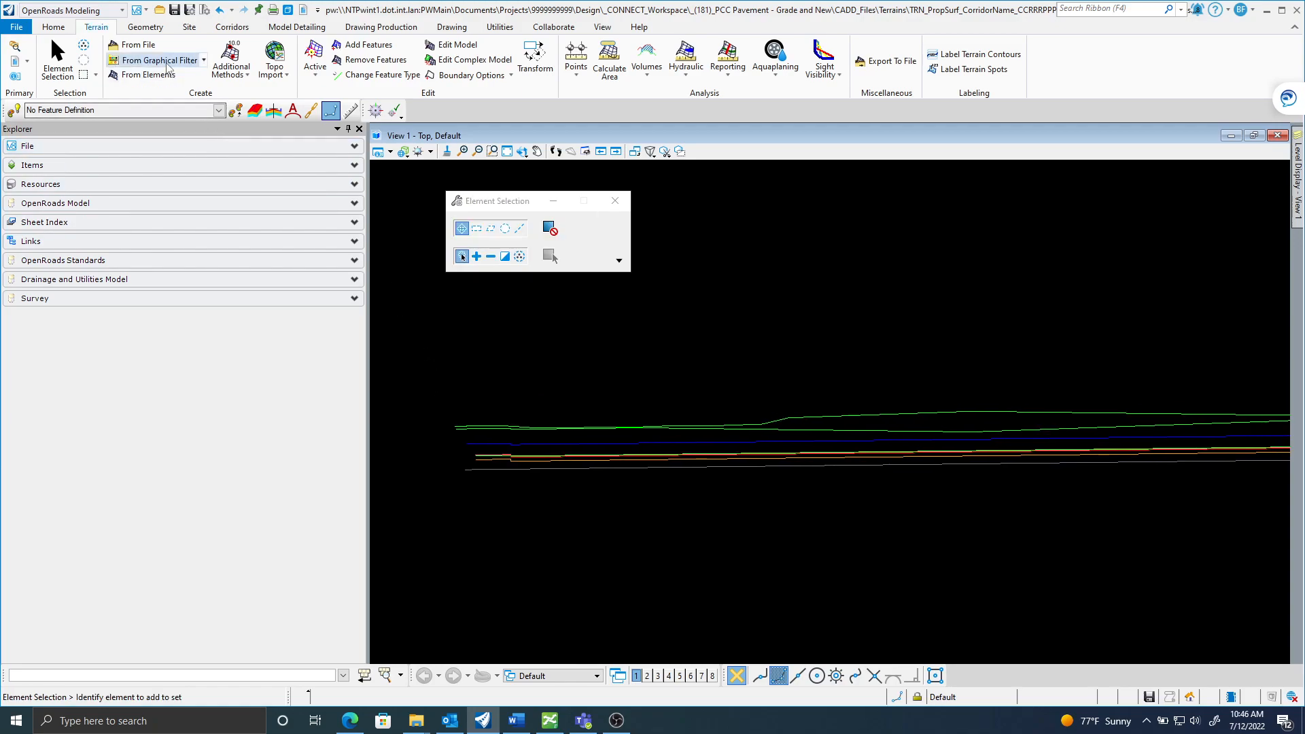
# Start a terrain by graphical filter using the Paving w/ Grading Surface filter group.
pyautogui.click(159, 60)
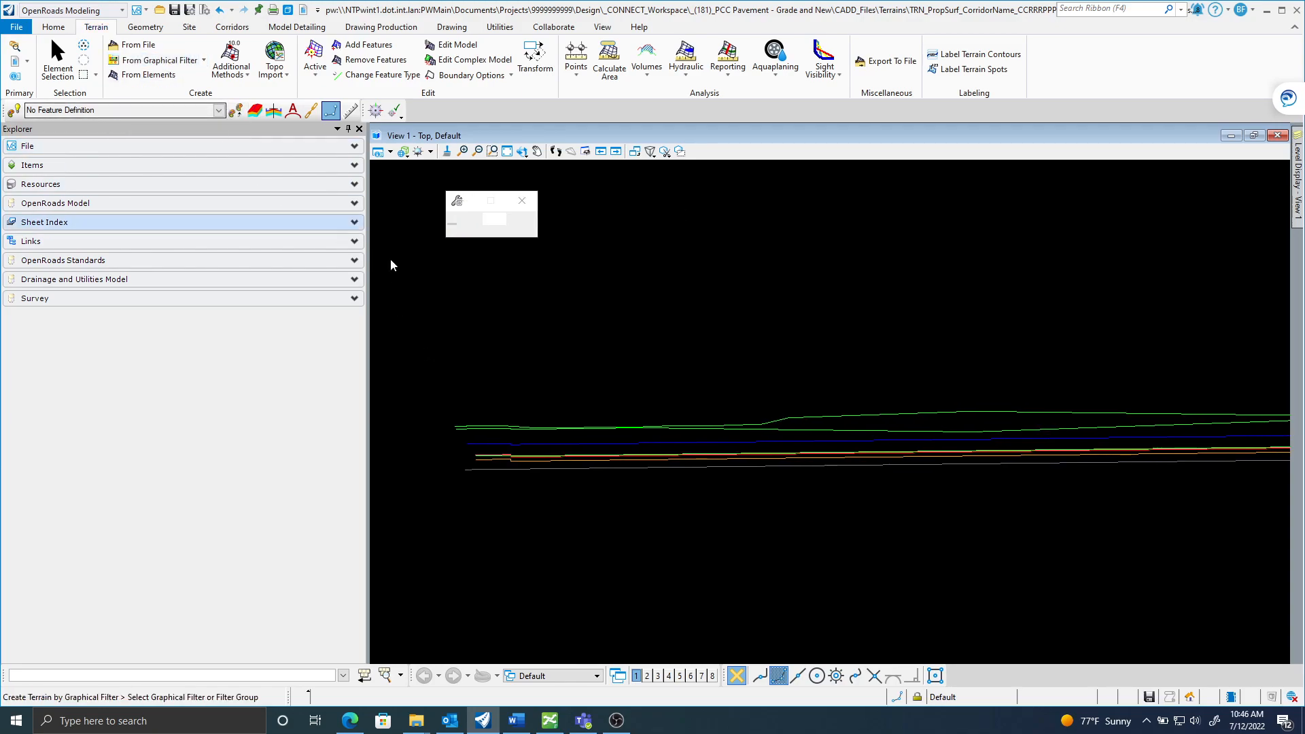
pyautogui.click(611, 238)
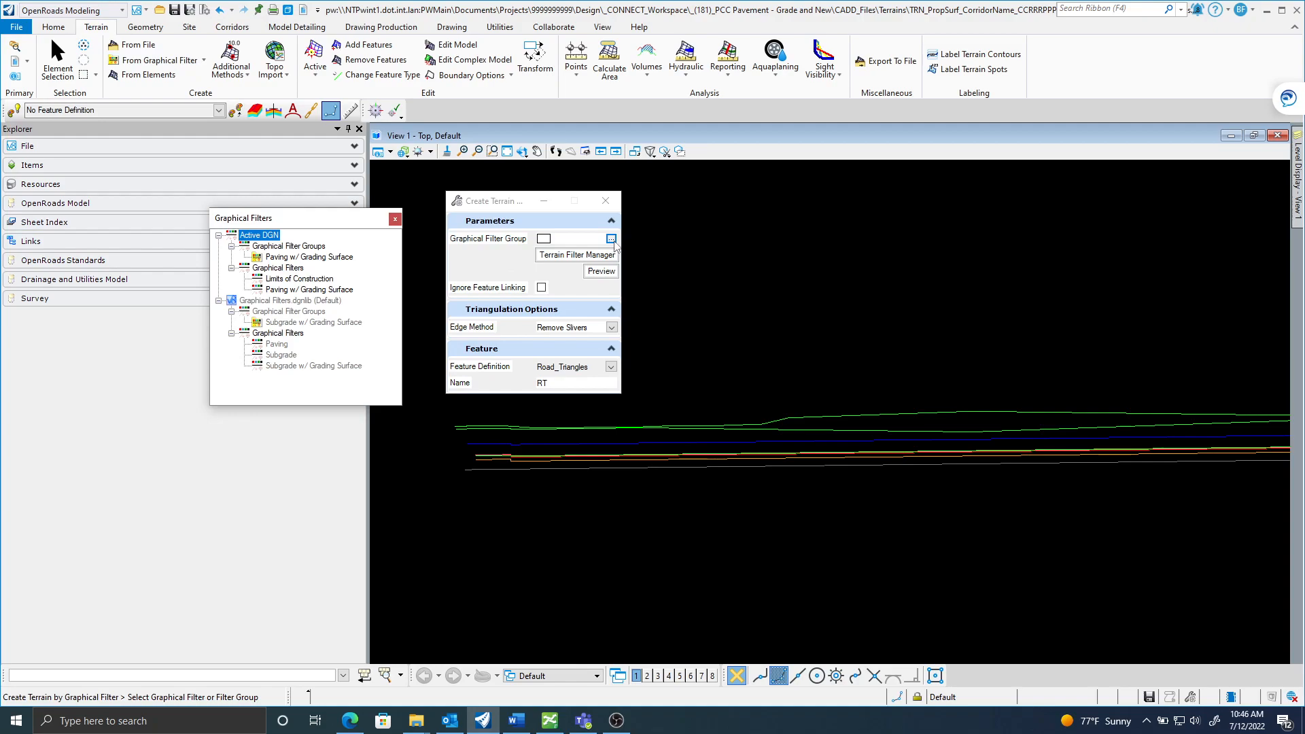
pyautogui.click(308, 260)
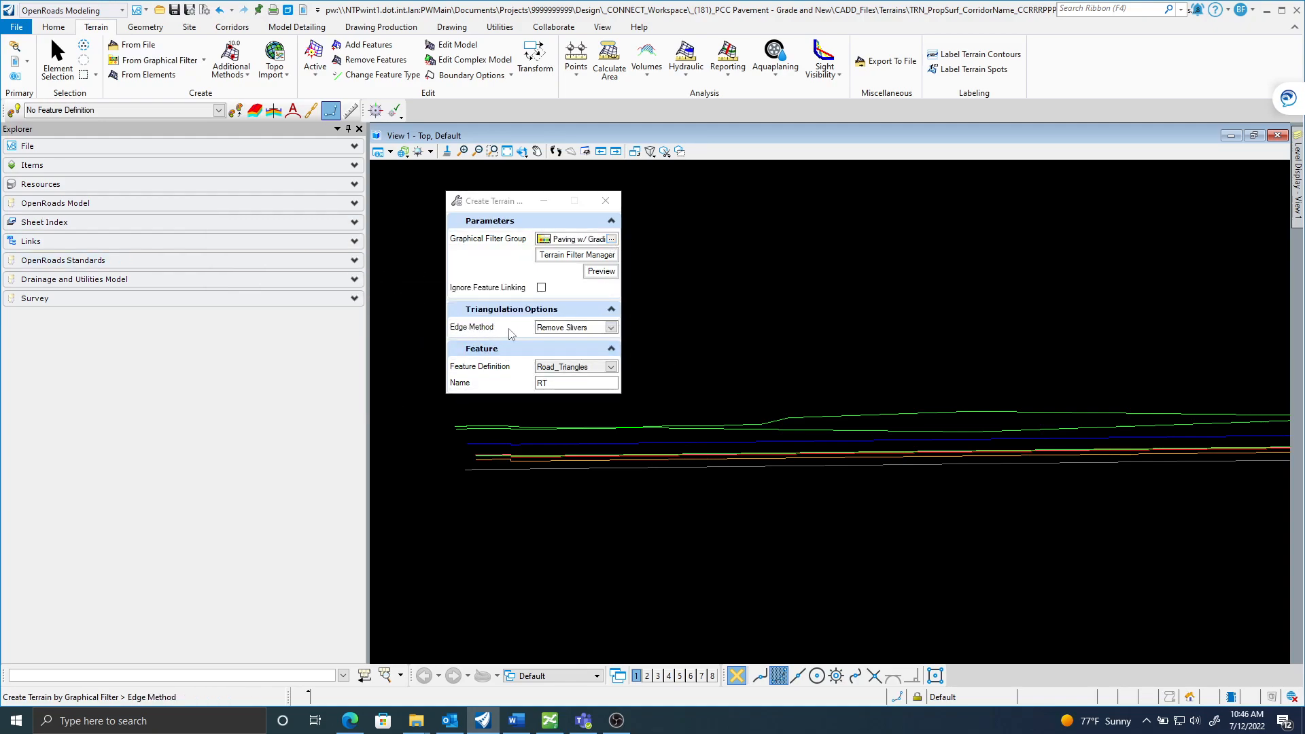
pyautogui.moveTo(503, 371)
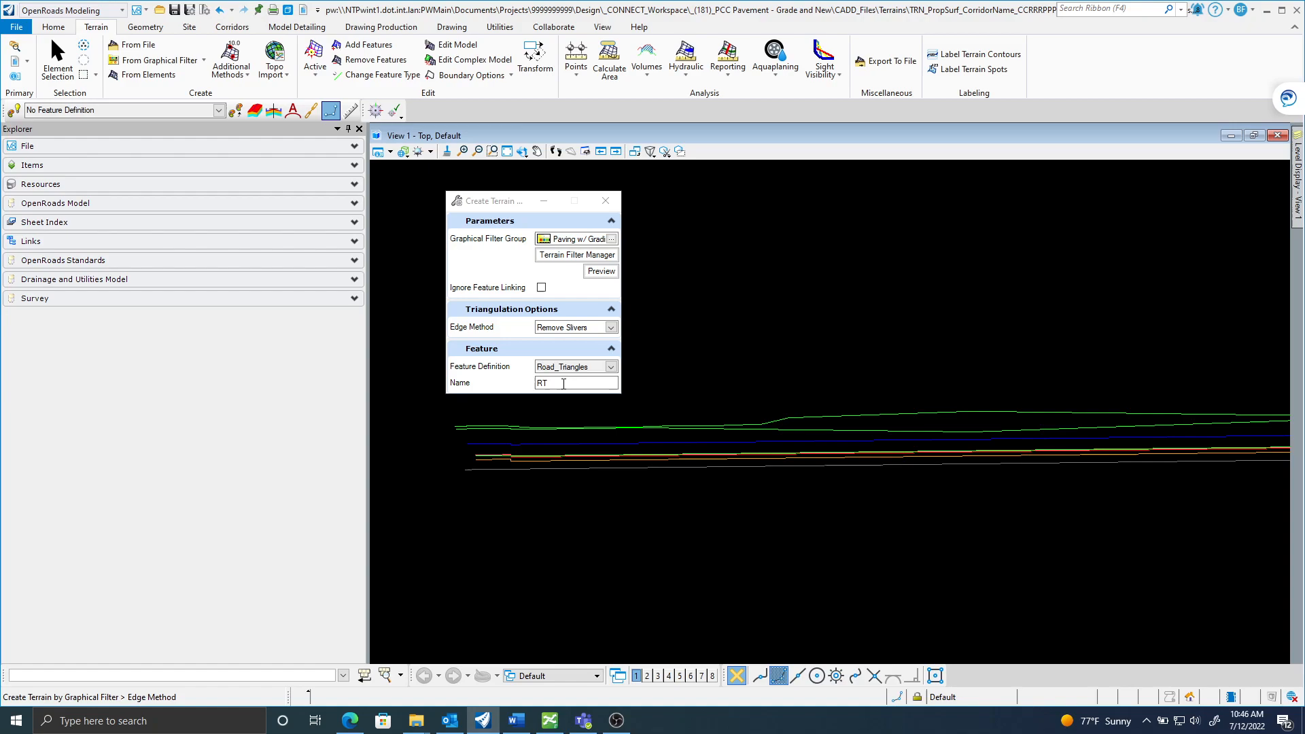
# Replace the terrain name with TRN_PropSurf_CorridorName.
pyautogui.tripleClick(575, 382)
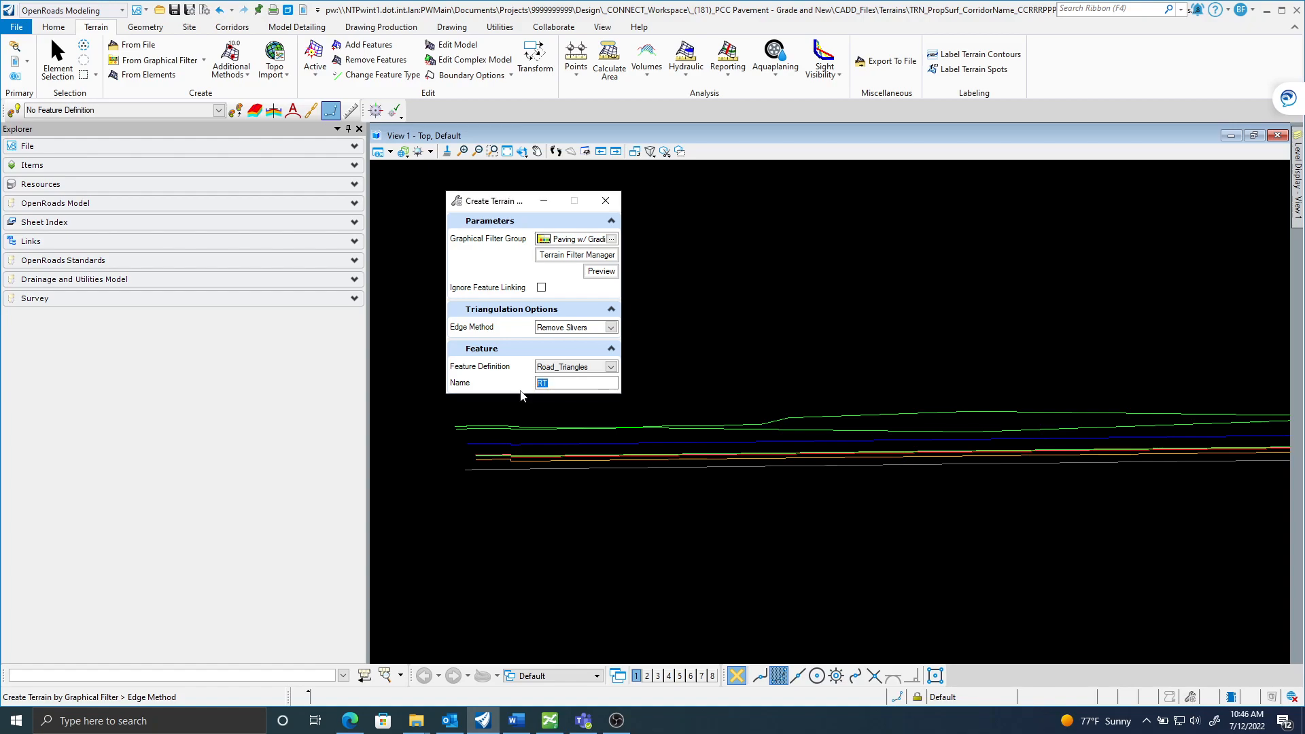
pyautogui.write('TRN_')
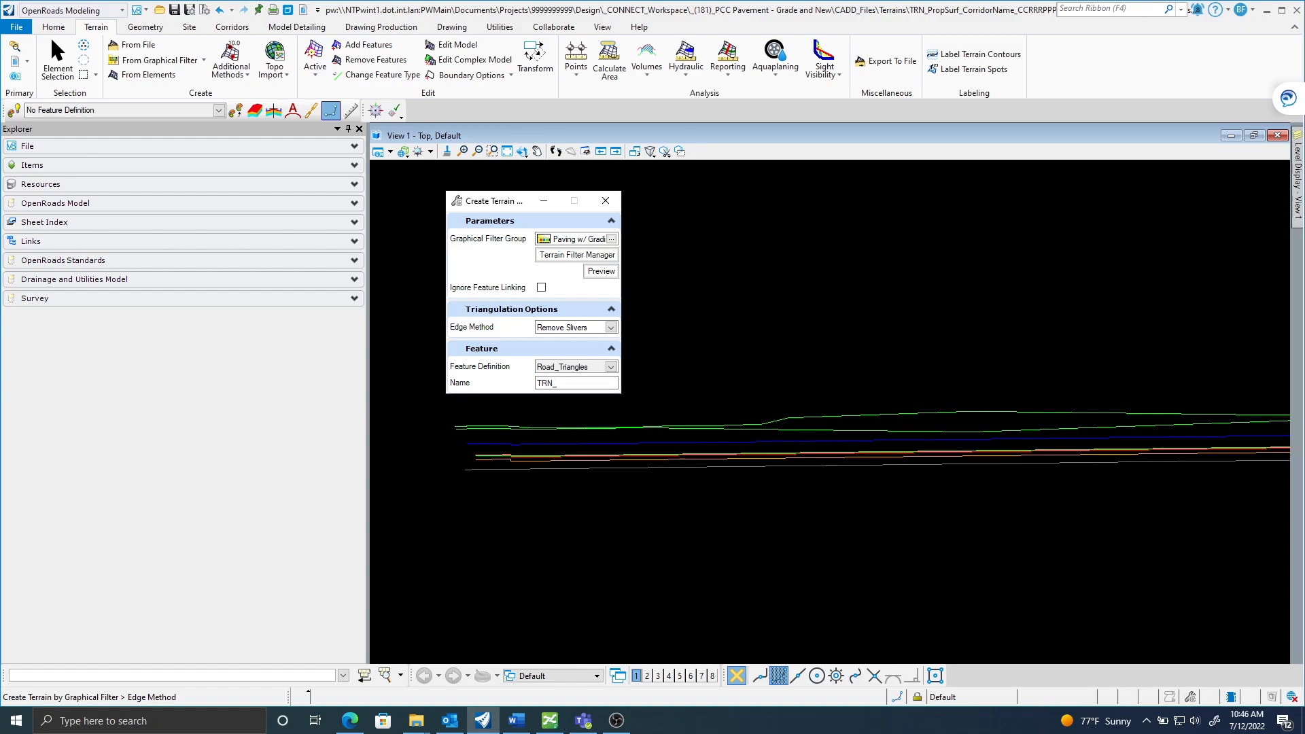
pyautogui.write('Prop')
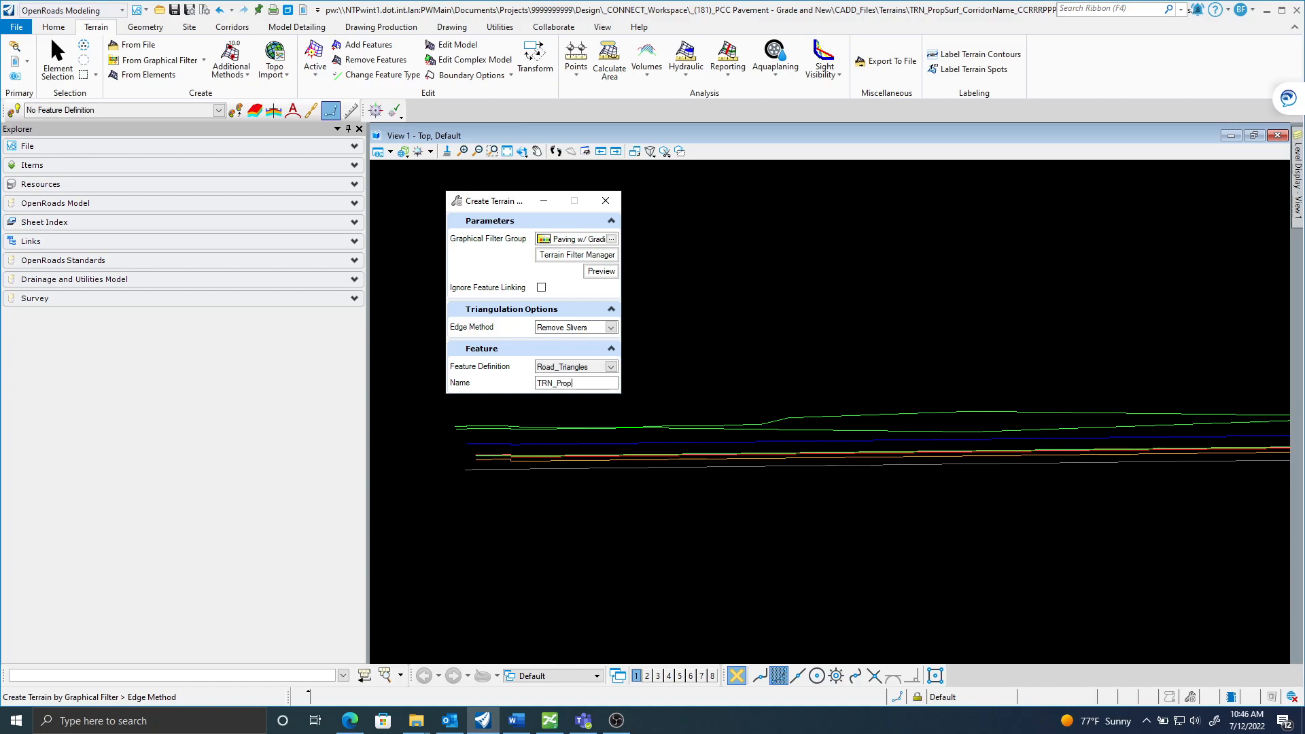
pyautogui.write('Sur')
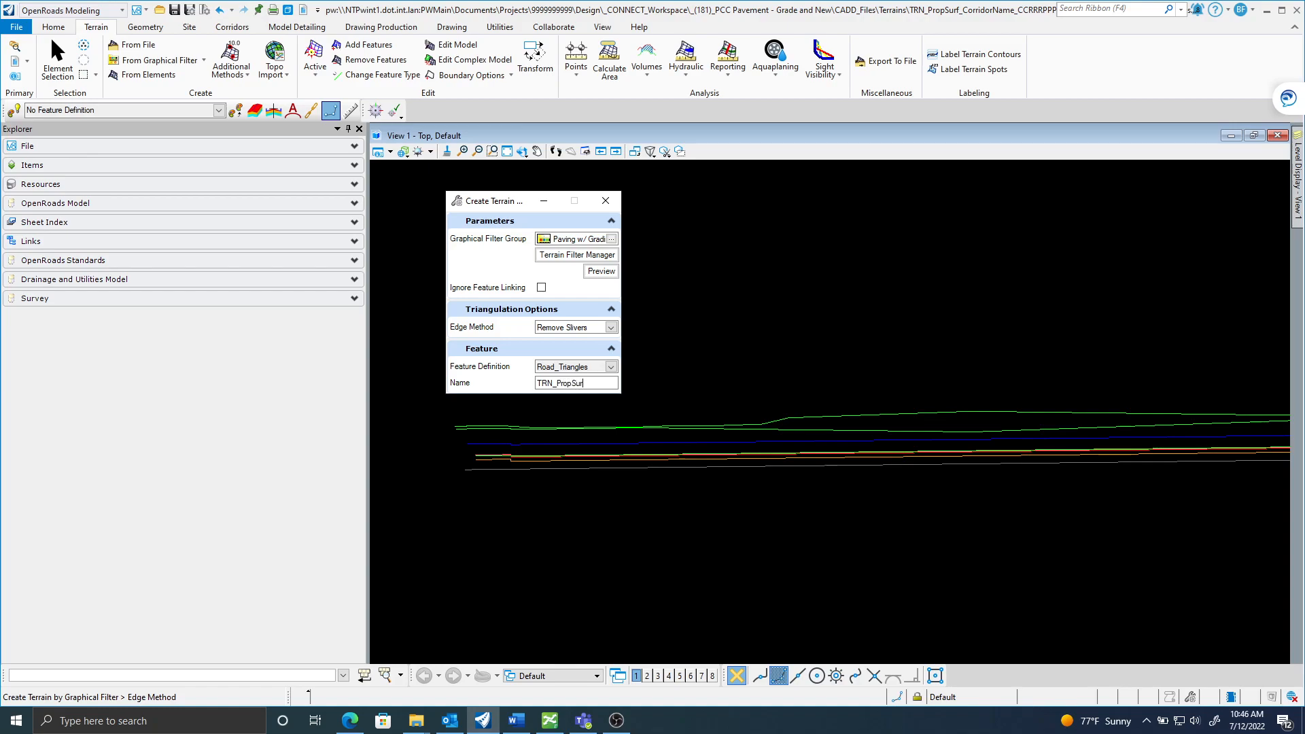
pyautogui.write('f_Corridor')
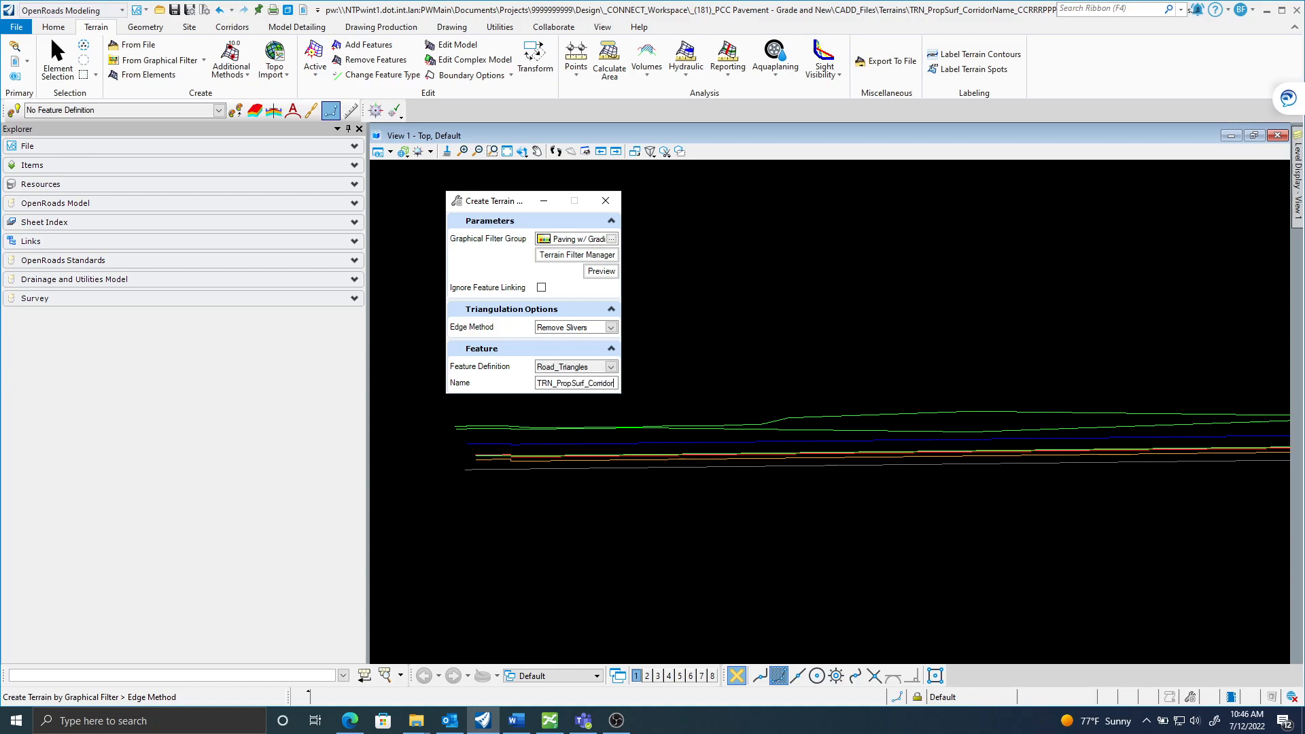
pyautogui.write('PropSurf_CorridorName_')
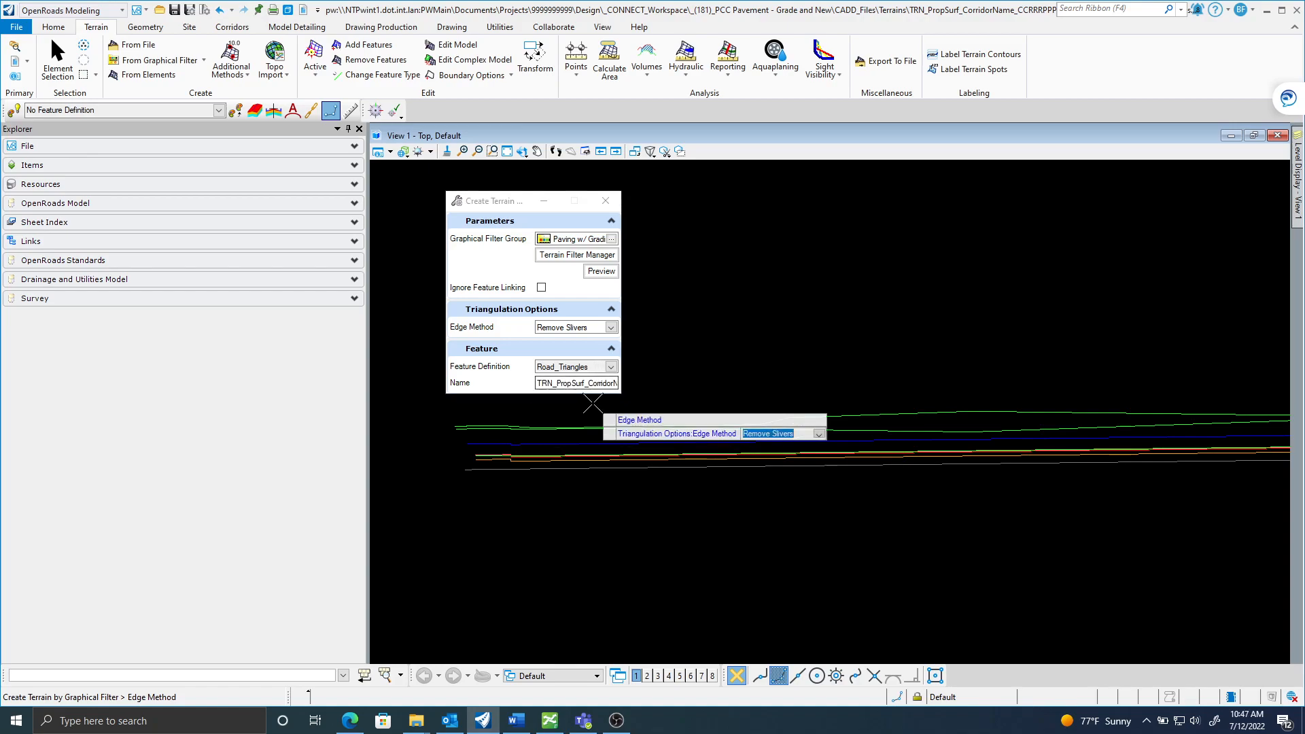
pyautogui.moveTo(677, 355)
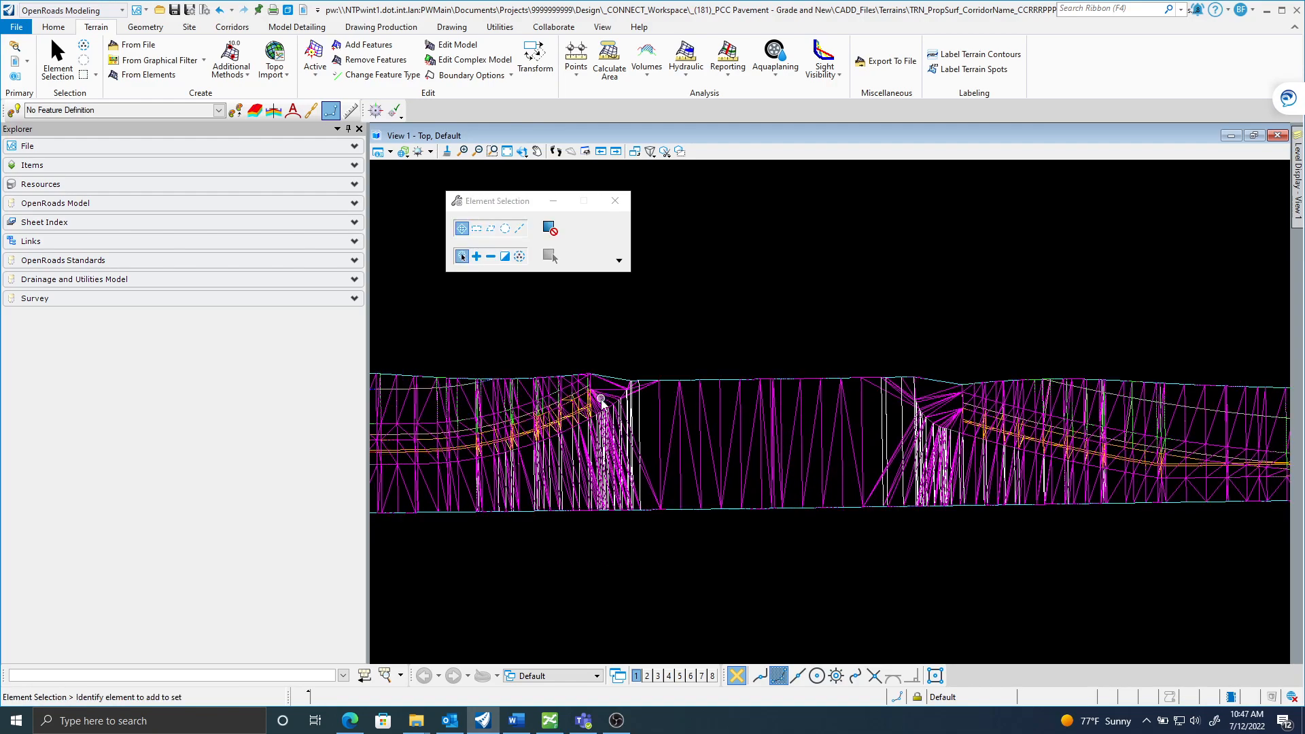
pyautogui.moveTo(753, 354)
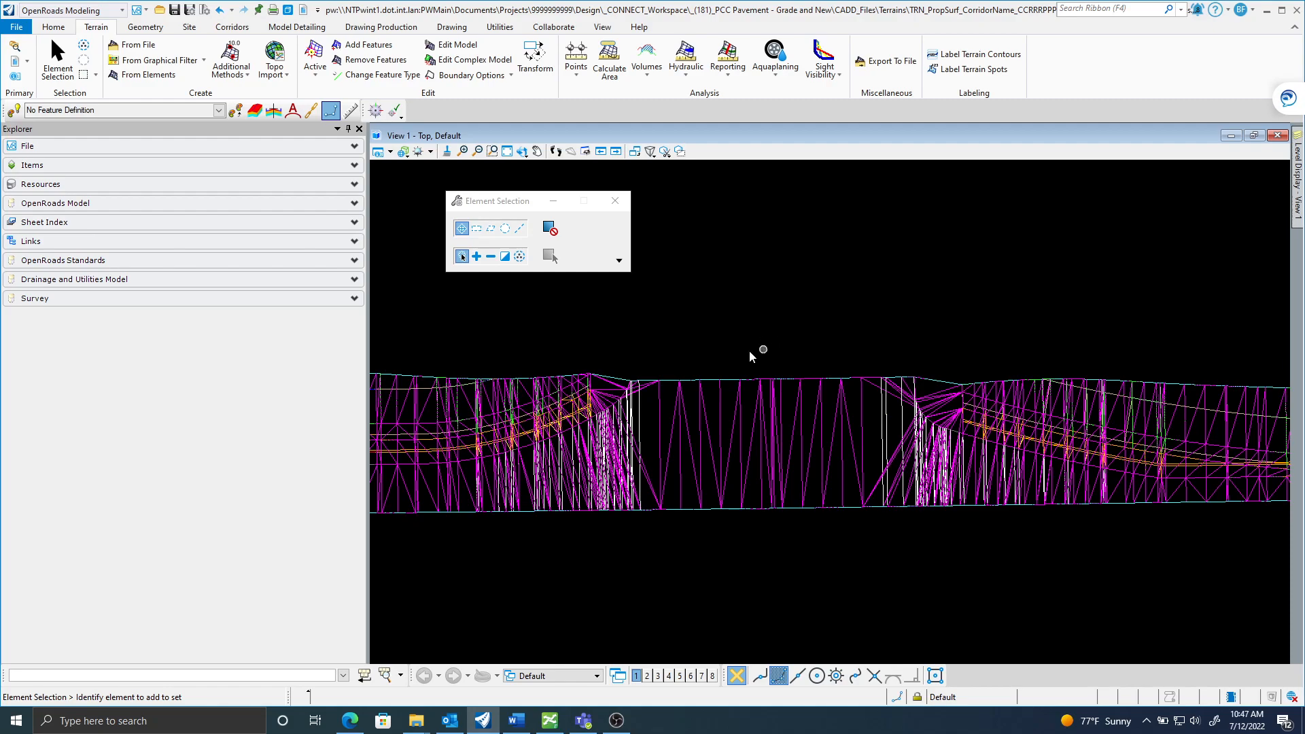
pyautogui.moveTo(709, 381)
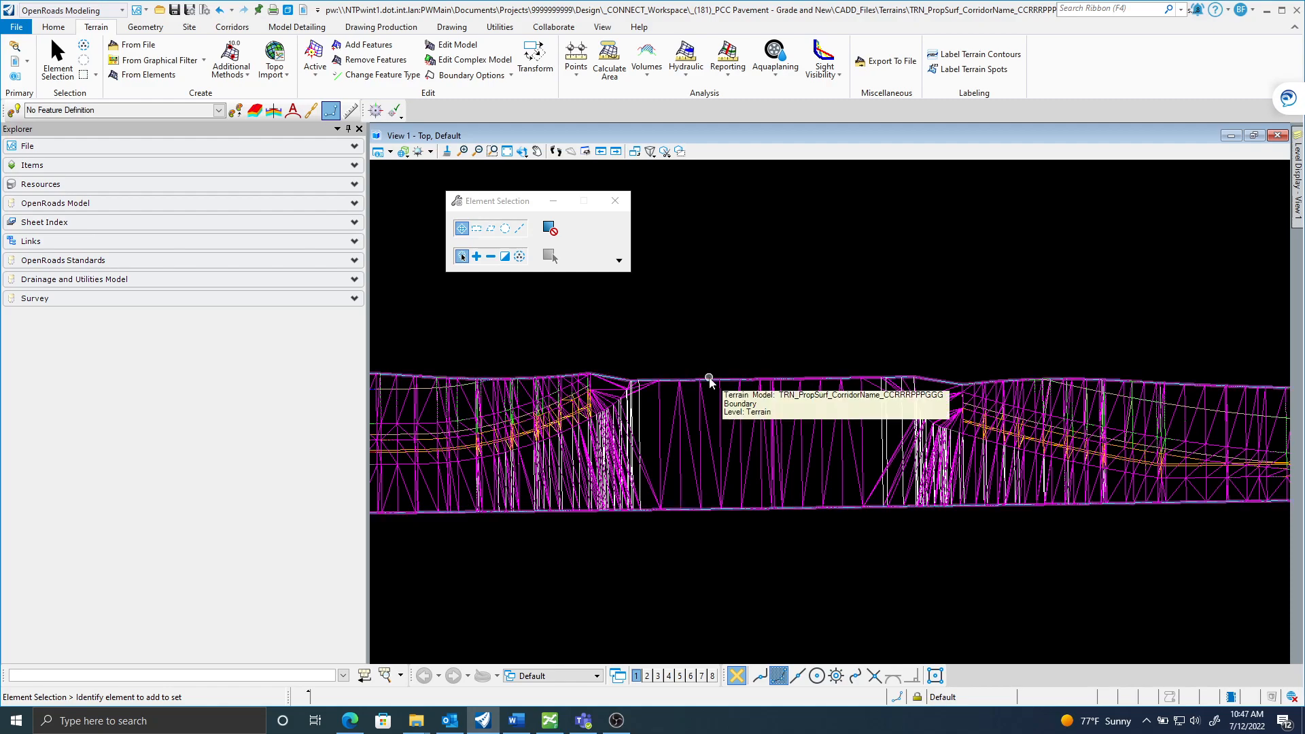
# Select the TRN_PropSurf_Corridor terrain boundary and deactivate its filter rule.
pyautogui.click(709, 379)
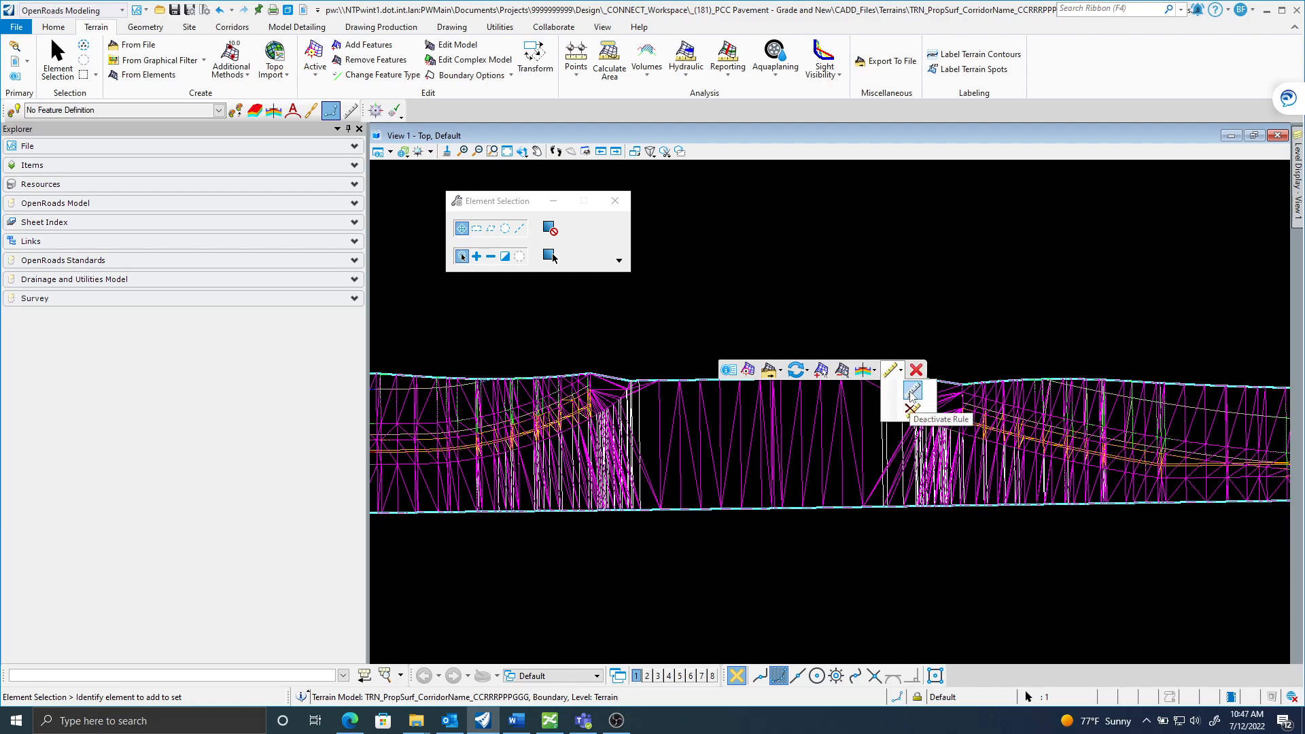
pyautogui.click(912, 391)
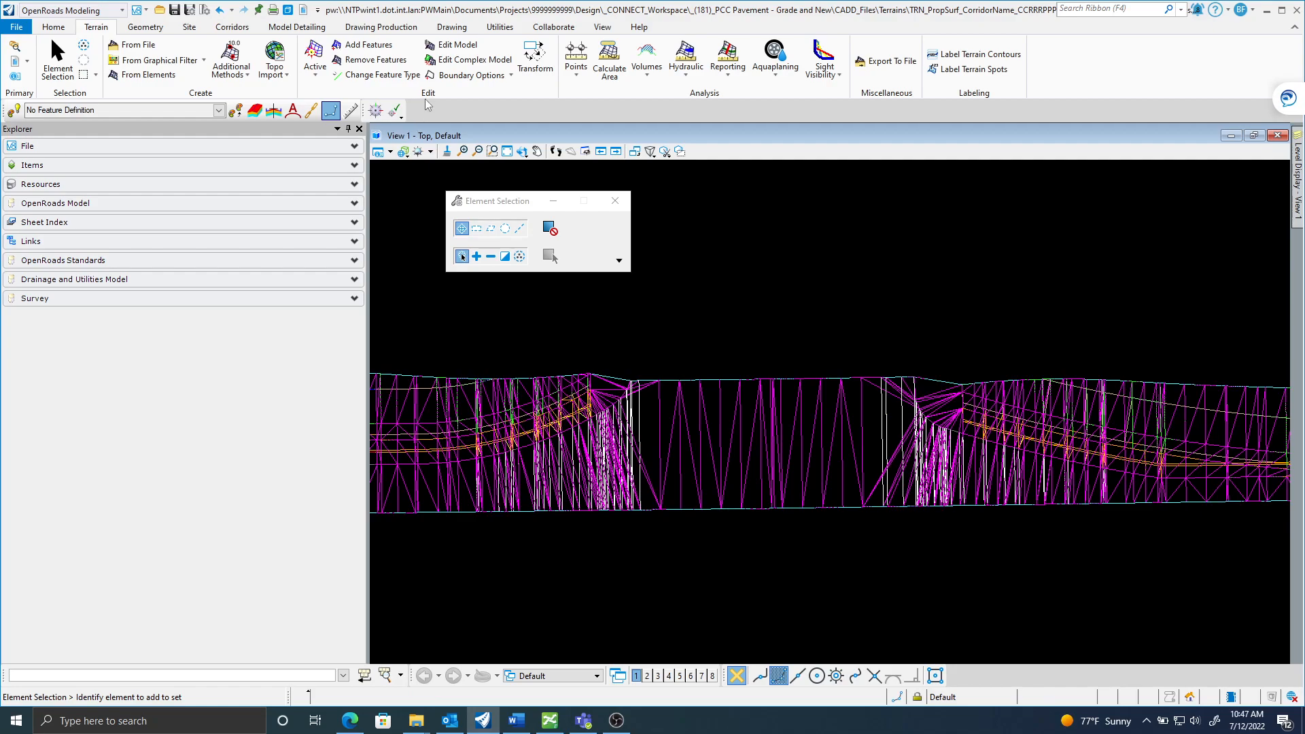
# Use Delete Triangle on the TRN_PropSurf terrain to remove edge sliver triangles.
pyautogui.click(456, 44)
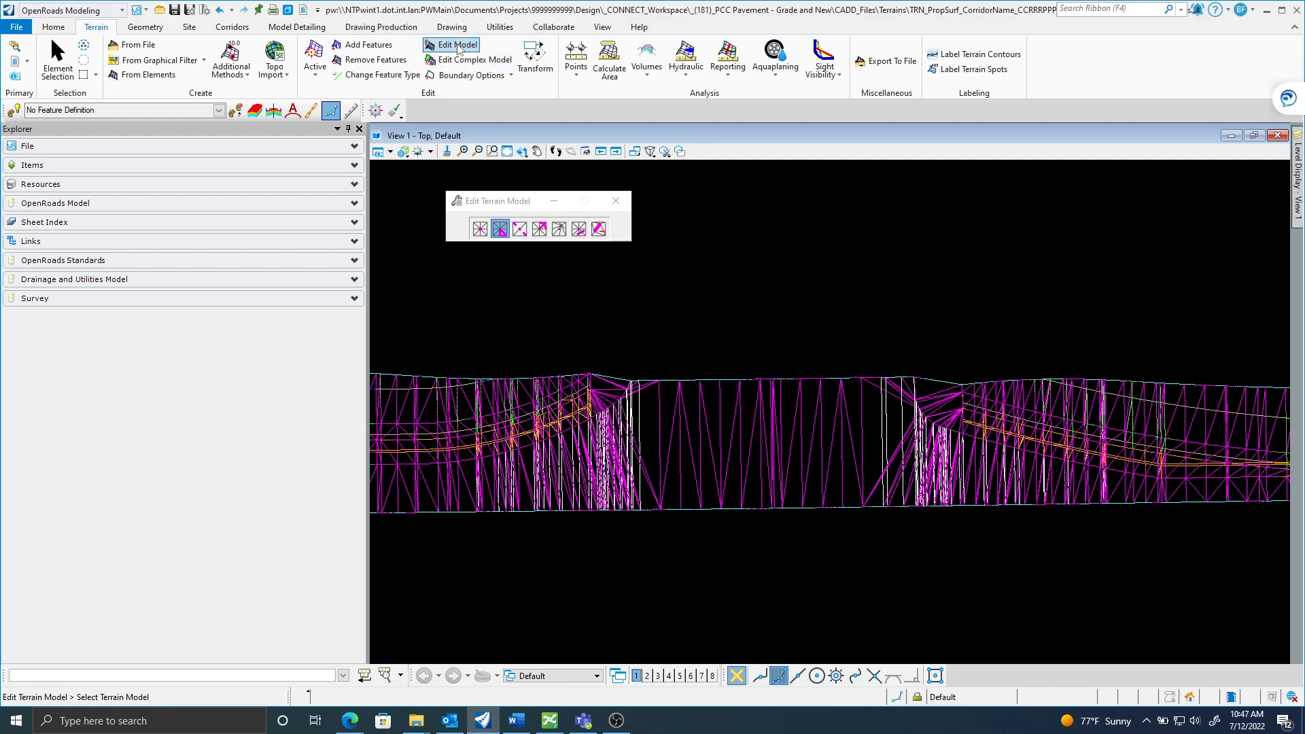
pyautogui.moveTo(538, 200); pyautogui.dragTo(515, 189)
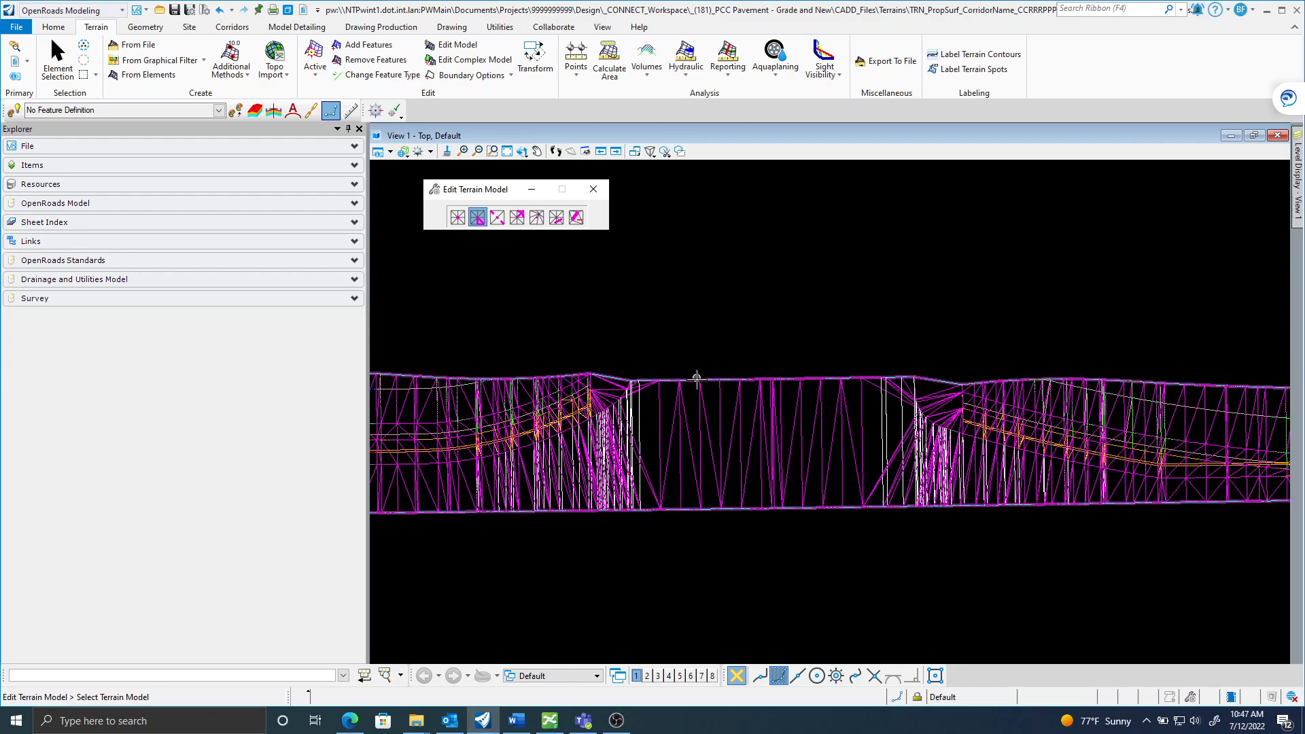
pyautogui.click(623, 381)
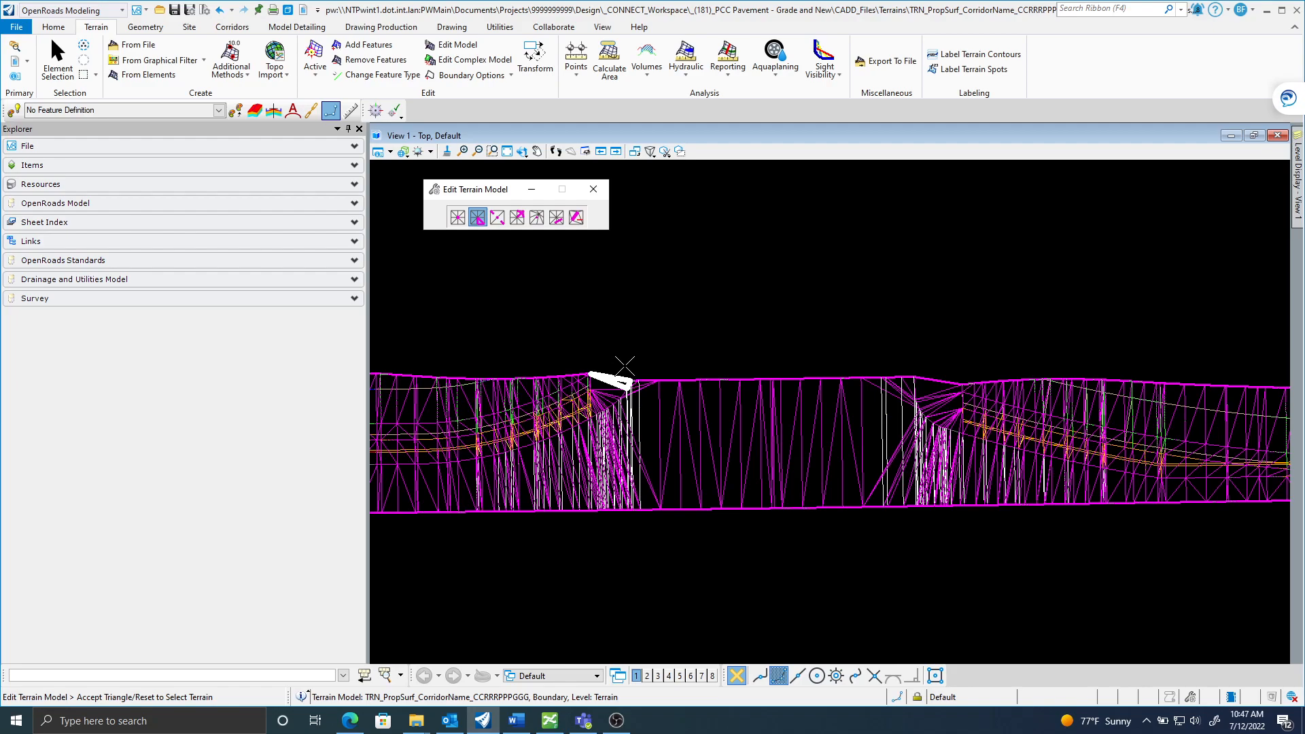
pyautogui.moveTo(622, 366)
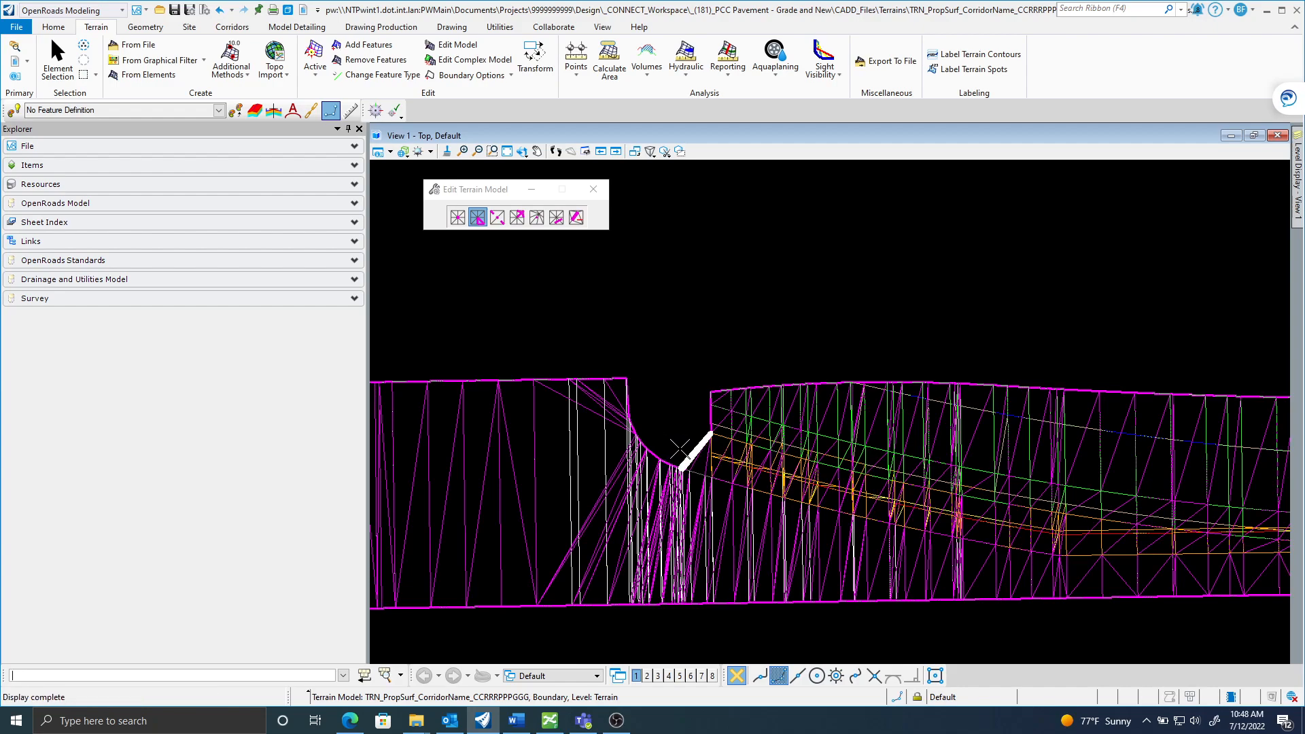
pyautogui.moveTo(699, 453)
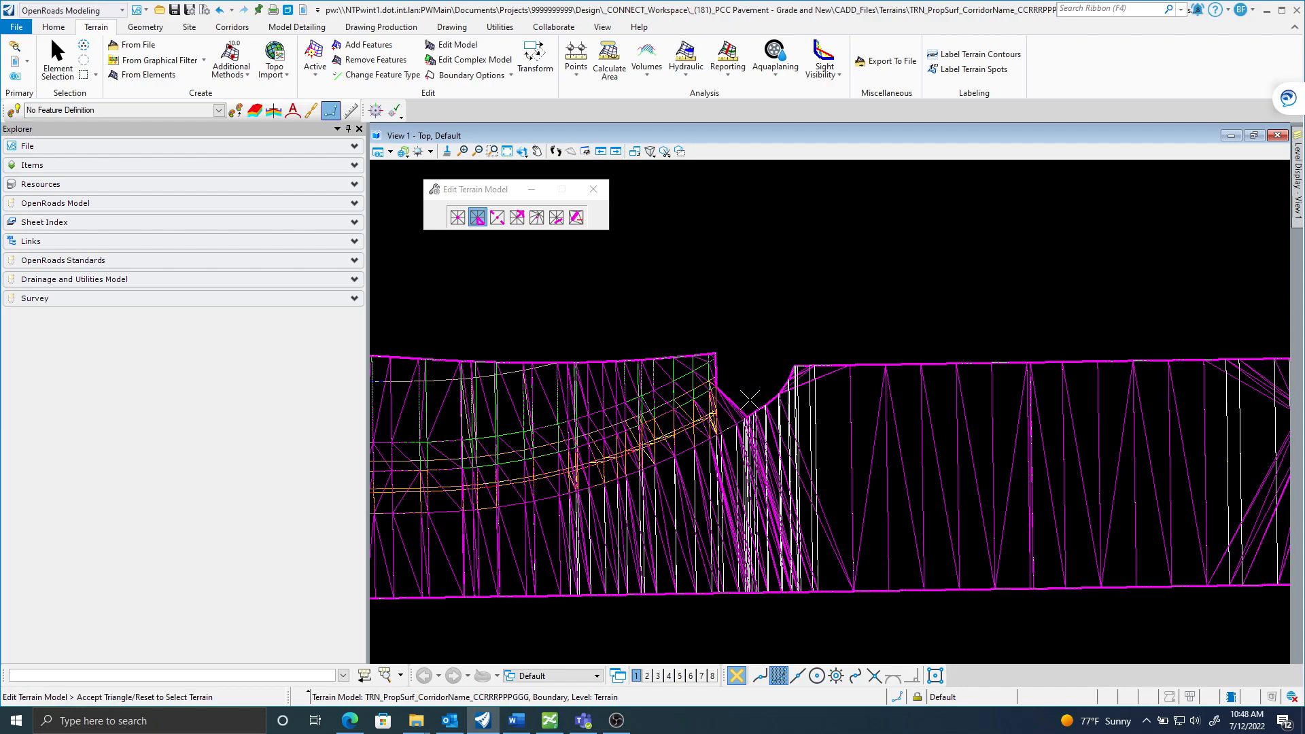
pyautogui.click(746, 400)
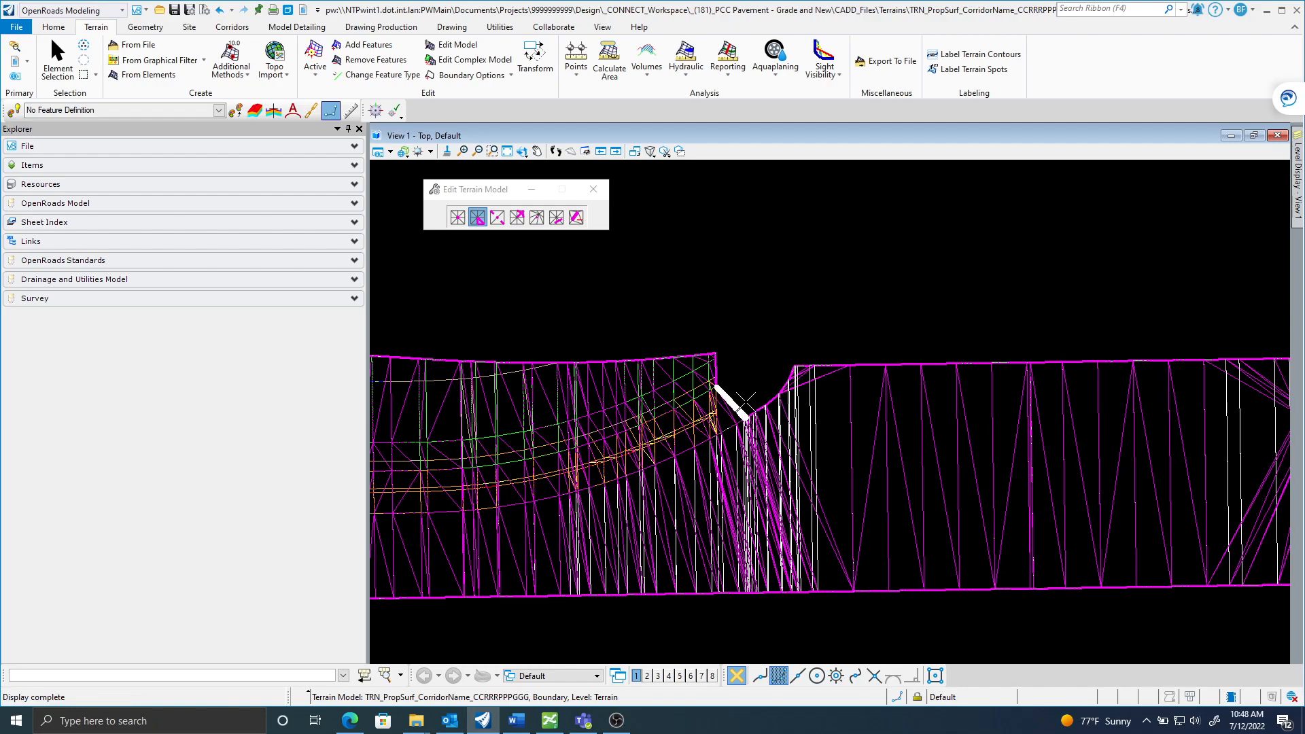
pyautogui.moveTo(733, 412)
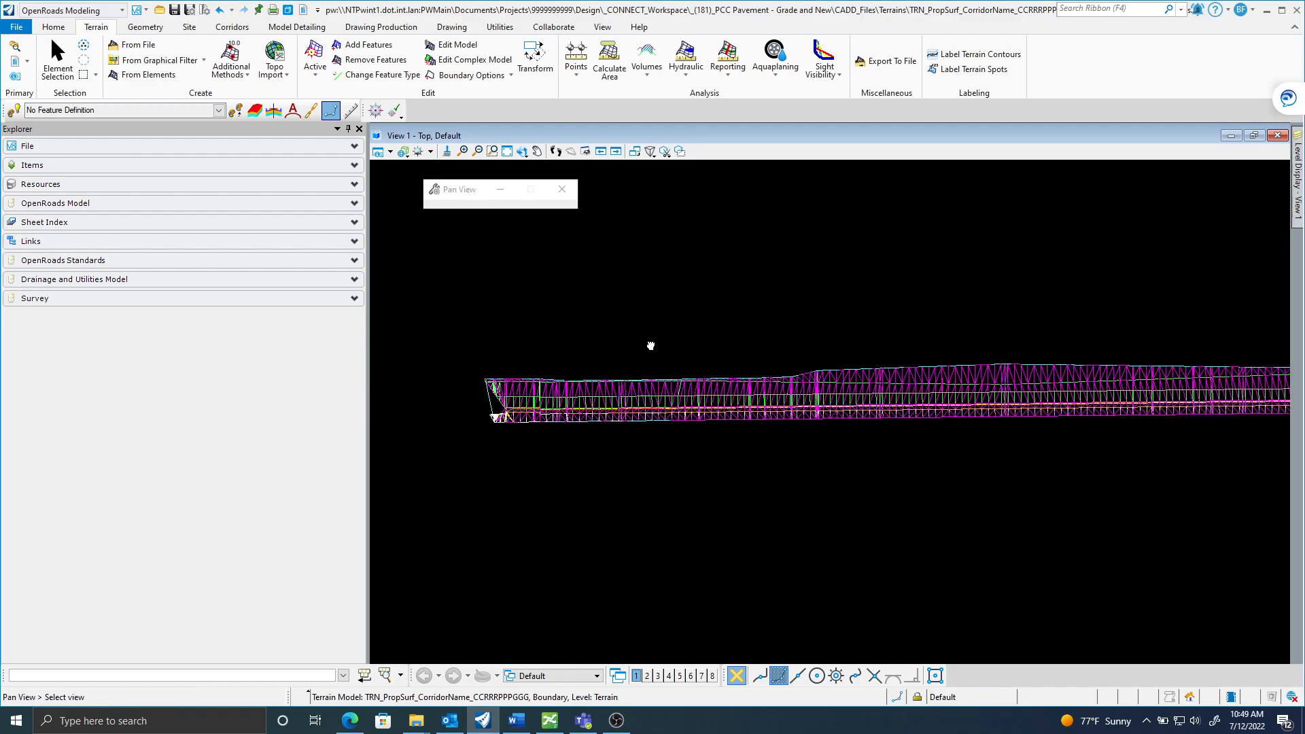
# Exit Pan View by switching back to the Element Selection tool.
pyautogui.click(56, 56)
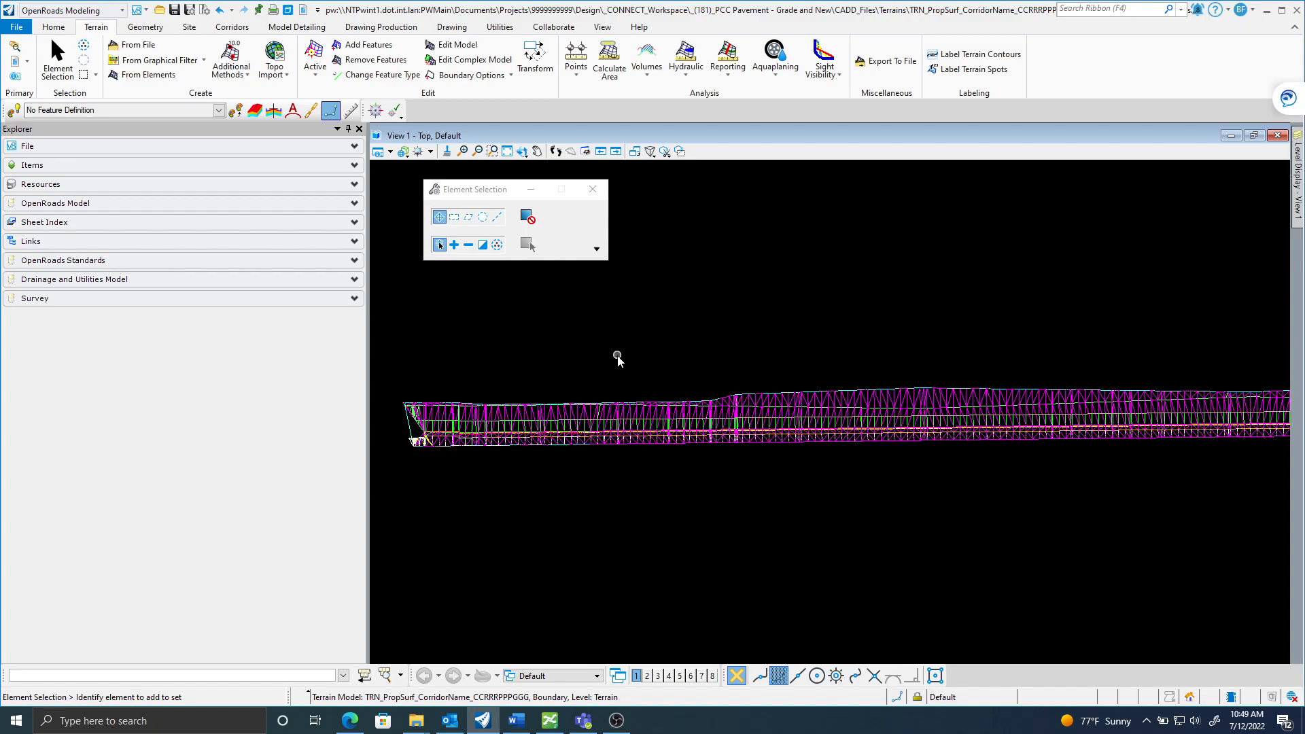
pyautogui.moveTo(613, 355)
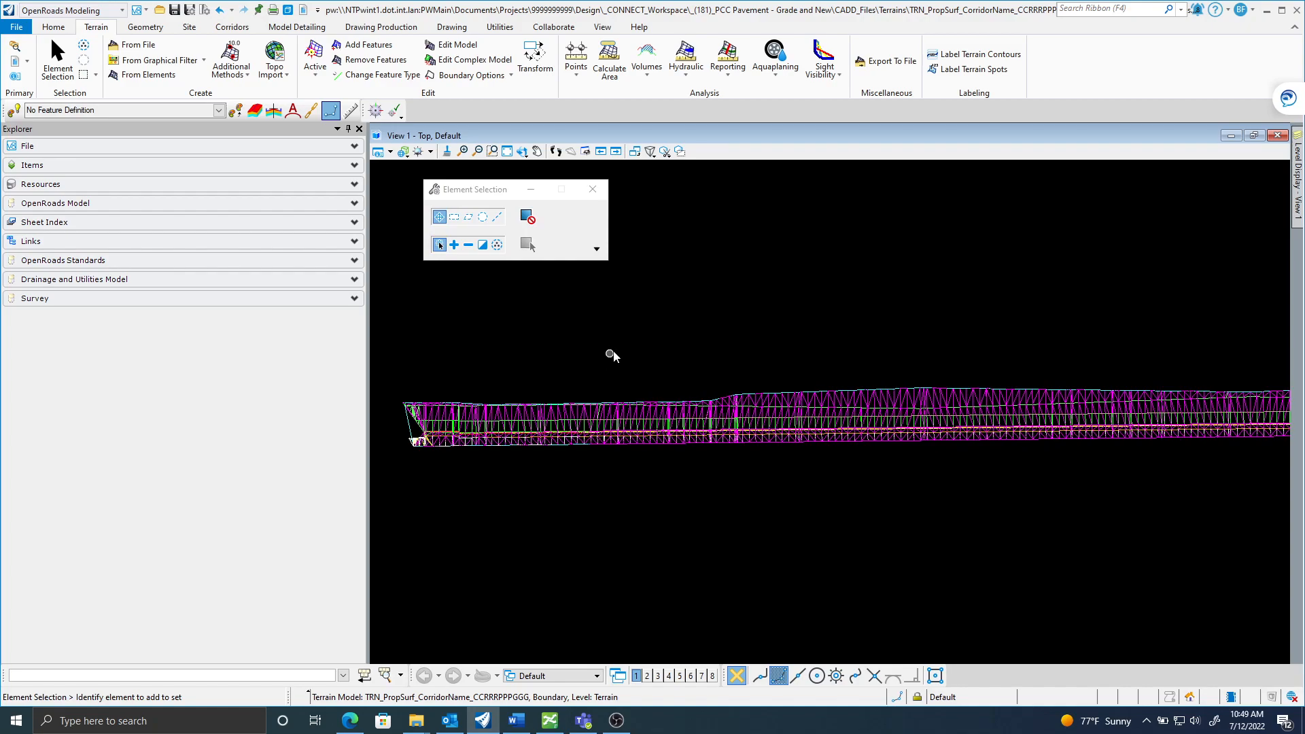
pyautogui.moveTo(615, 340)
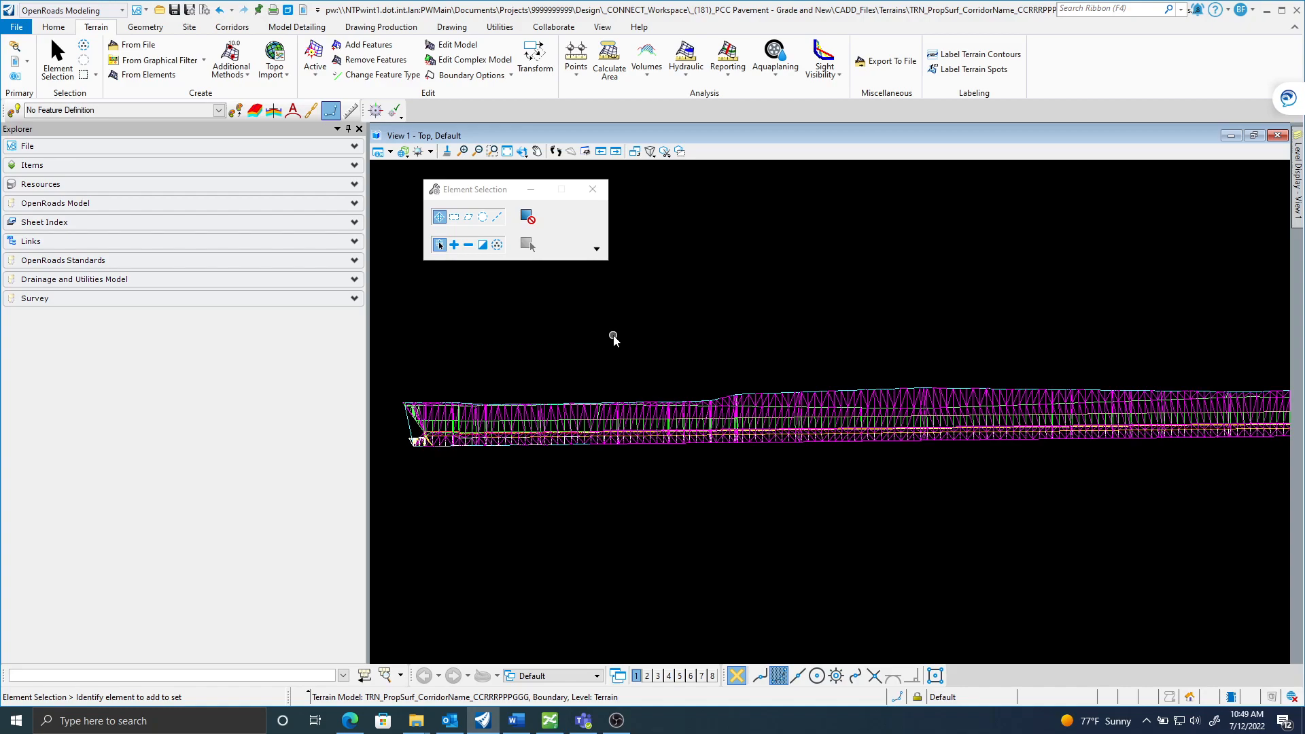